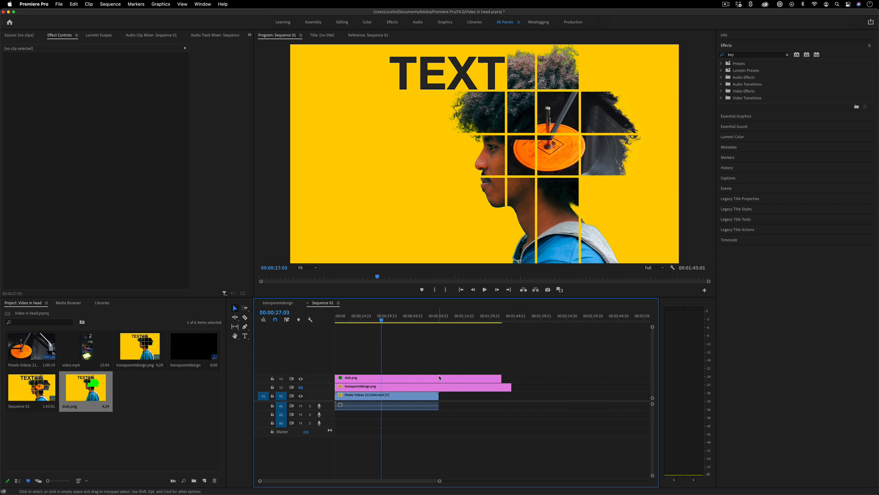
Switch from Premiere Pro to Photoshop with the original green-wall portrait JPG open.
key(cmd+tab)
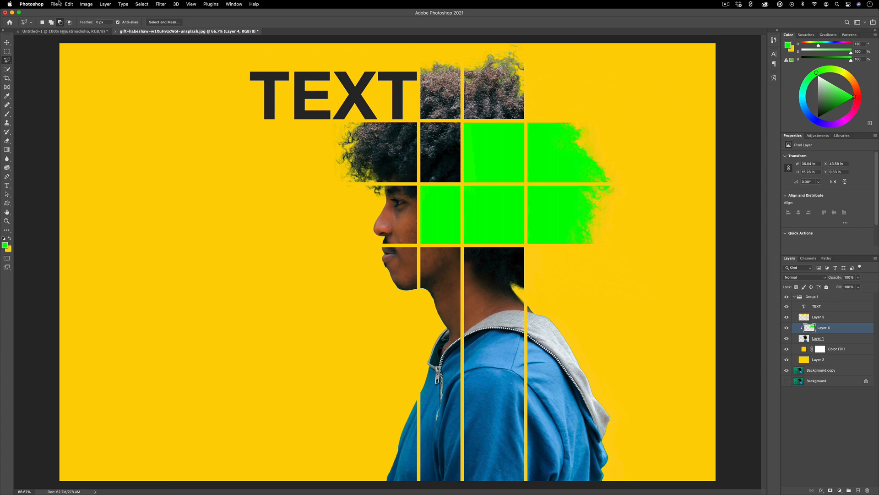
click(55, 4)
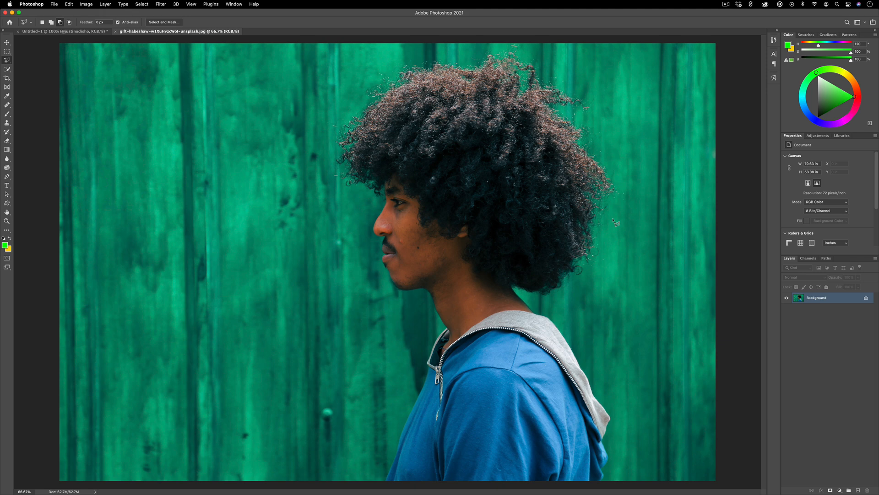
mouse_move(645, 233)
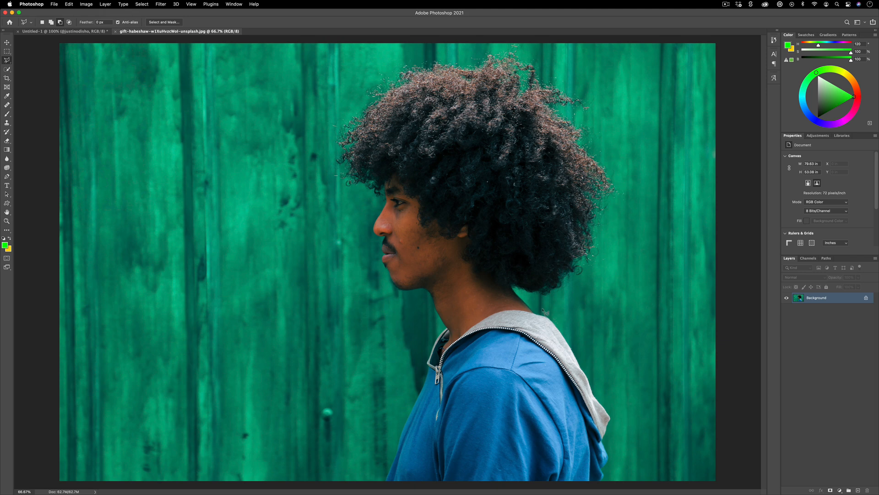
mouse_move(380, 268)
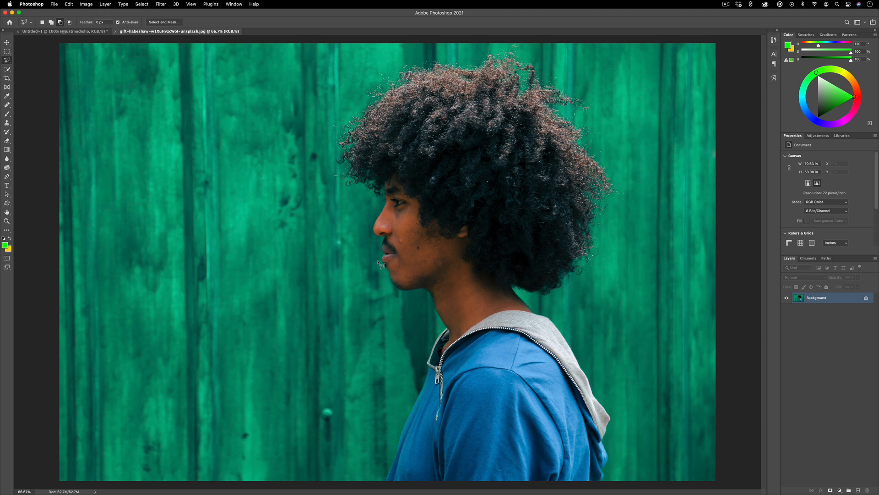
mouse_move(318, 252)
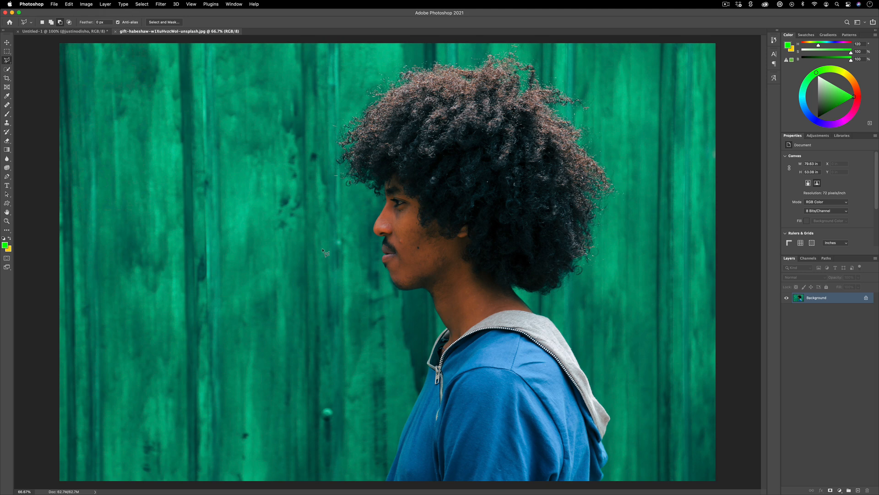
mouse_move(180, 209)
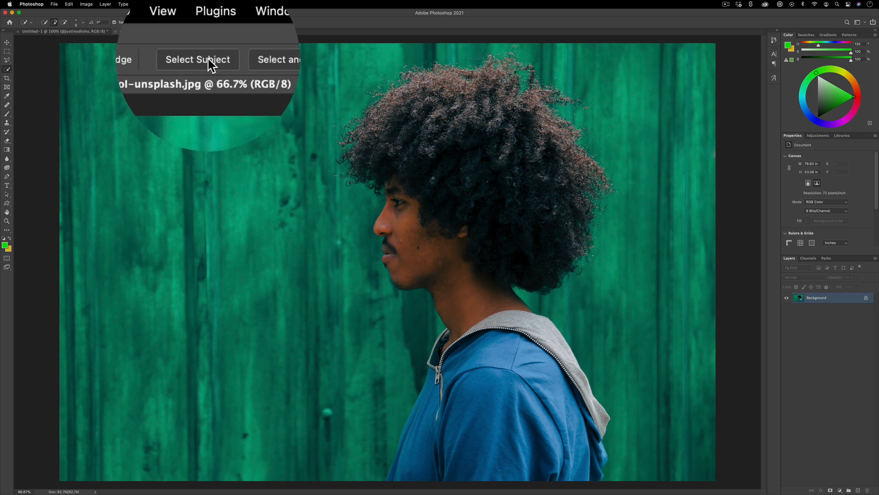
Try an automatic subject selection, then discard it via Deselect on the canvas.
click(198, 60)
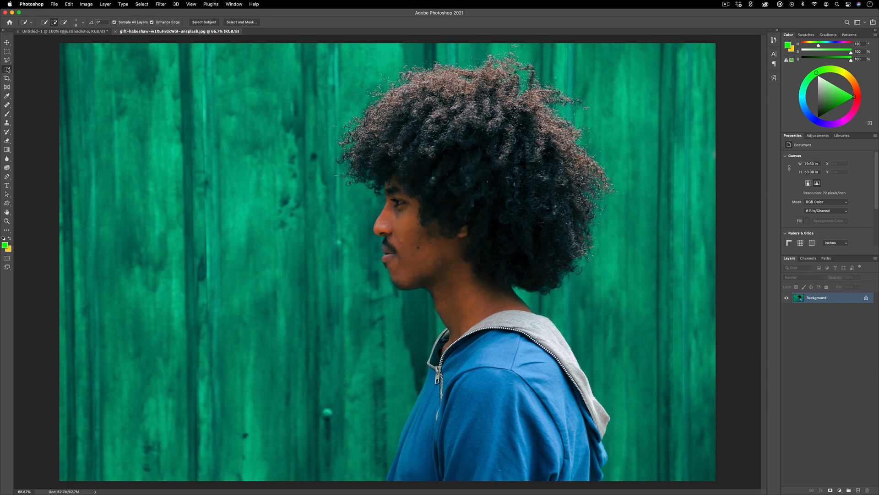
click(7, 58)
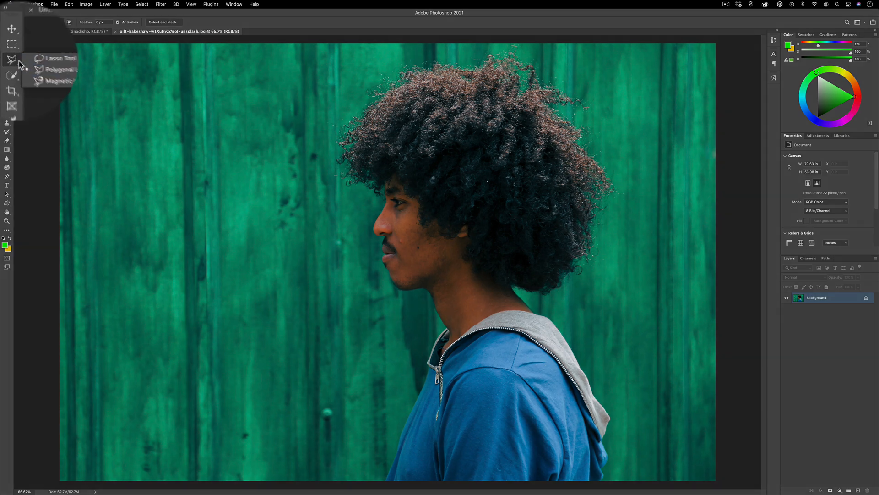
mouse_move(47, 70)
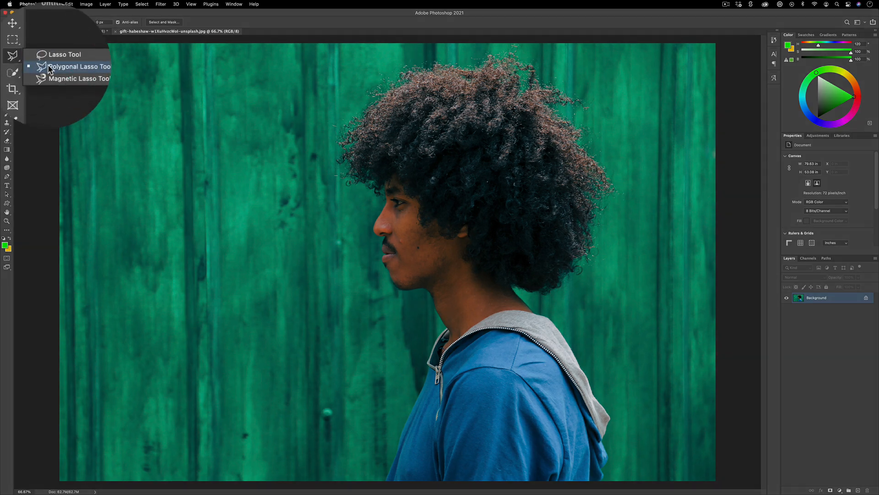
click(70, 66)
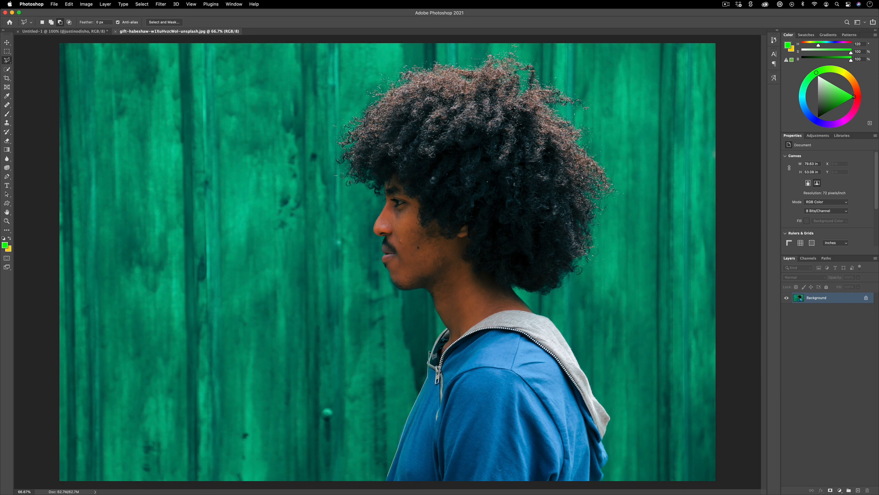
right_click(451, 341)
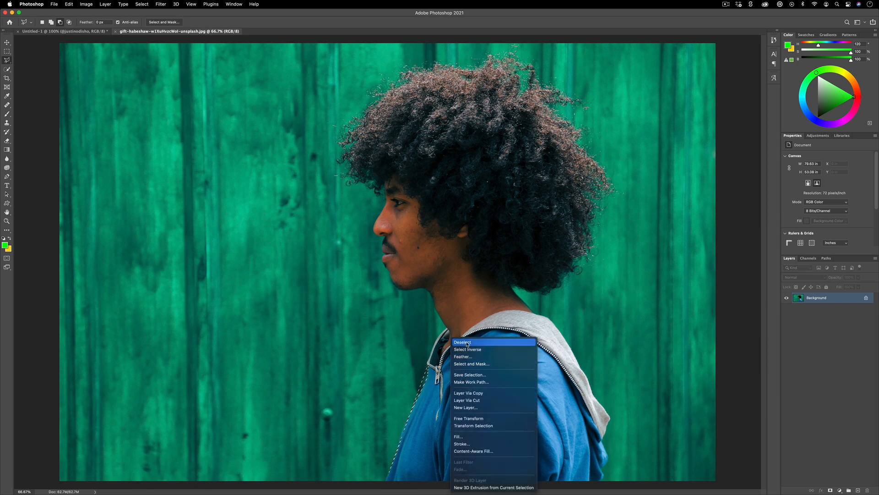
click(462, 342)
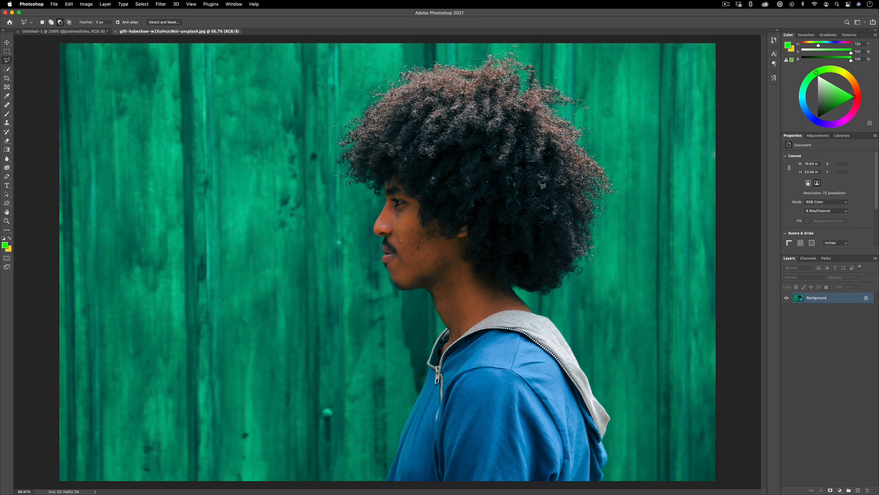
mouse_move(6, 87)
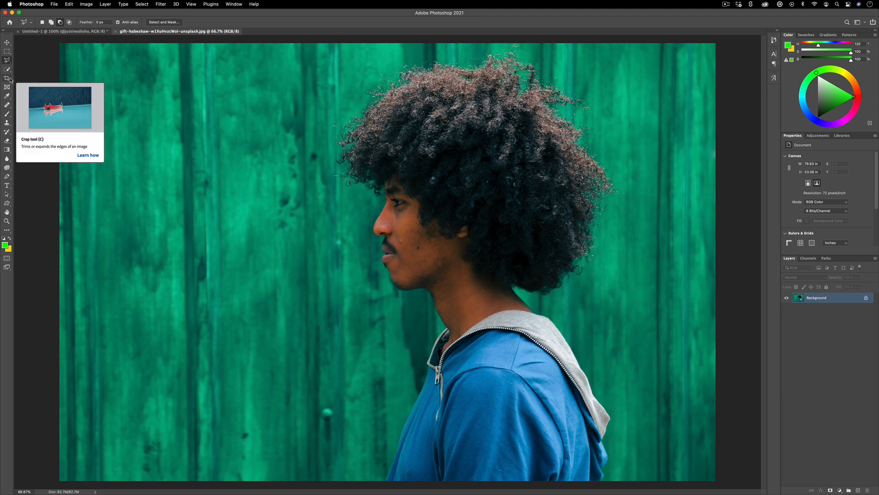
Use the Object Selection tool in Lasso mode to draw around the man and select just him.
click(8, 71)
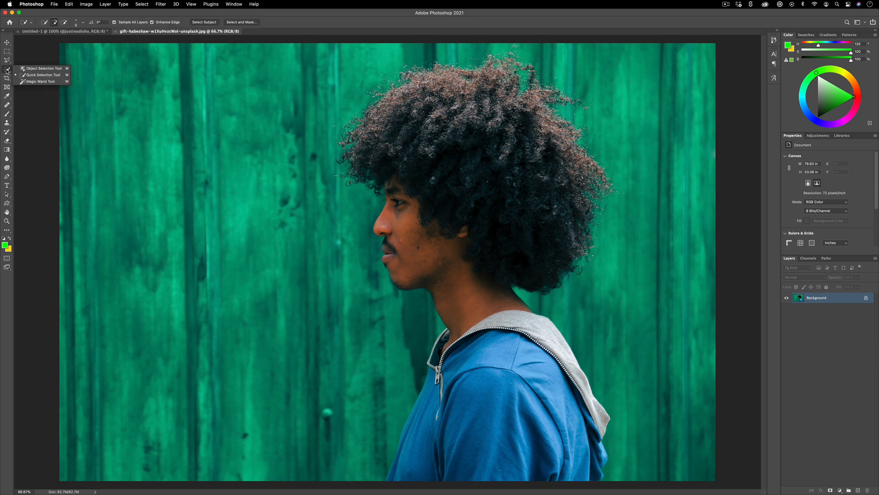
click(40, 68)
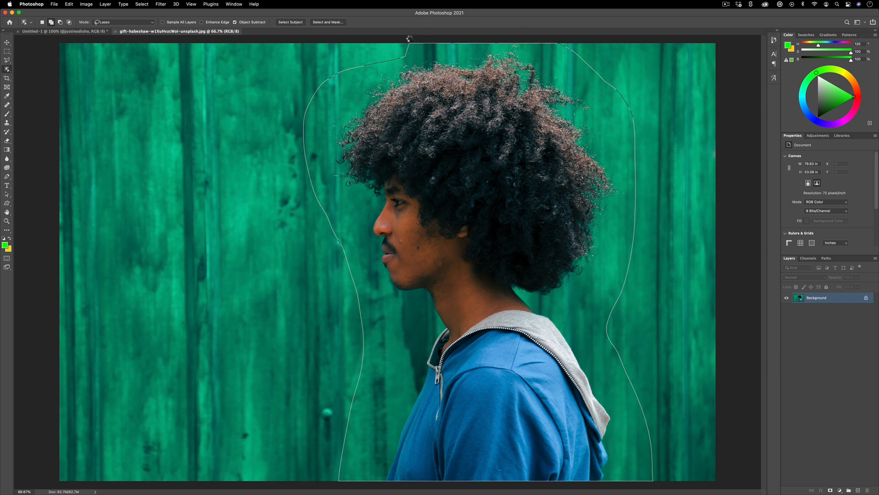
click(291, 22)
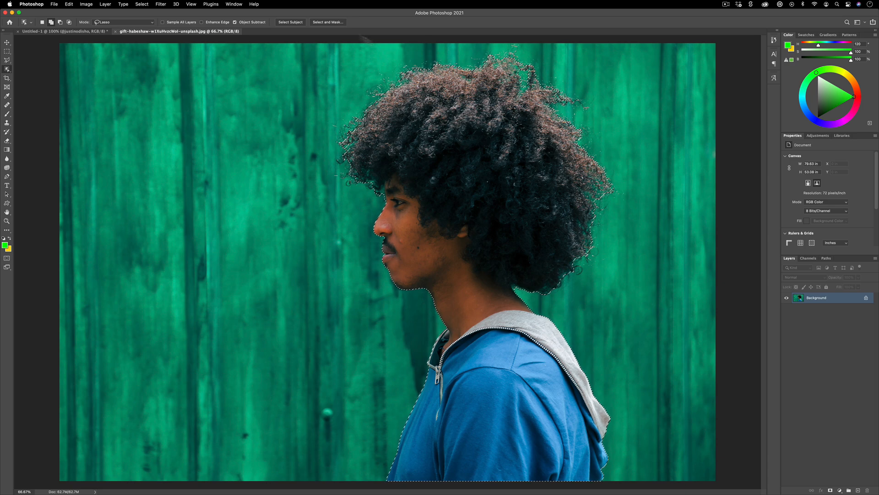
In Select and Mask, set Radius 2 px, nudge Shift Edge, refine the hair edge, and apply.
click(328, 22)
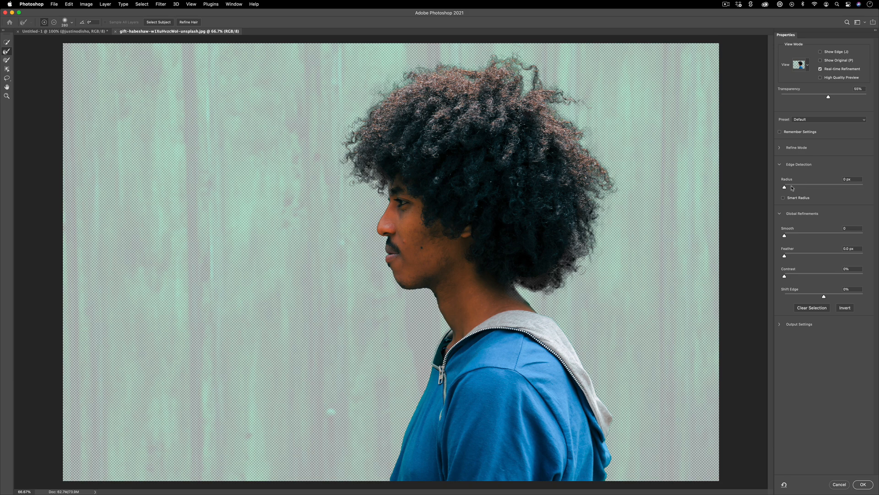
drag(785, 187, 792, 187)
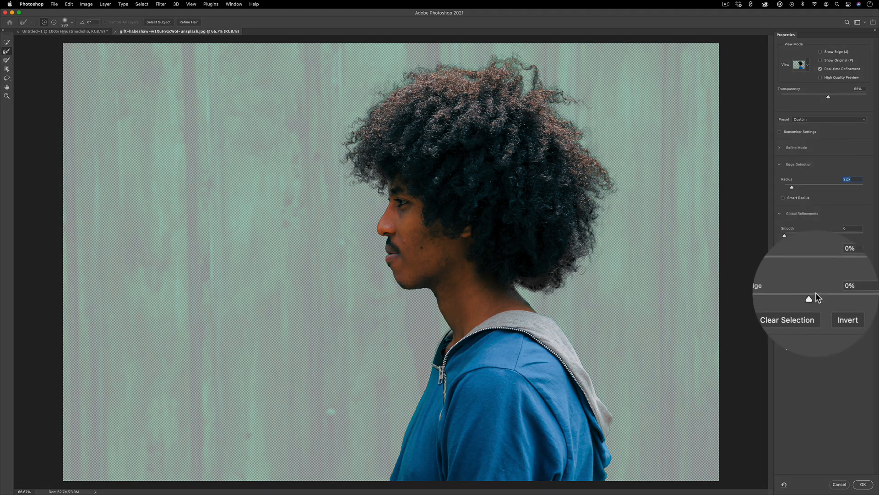
drag(808, 299, 819, 298)
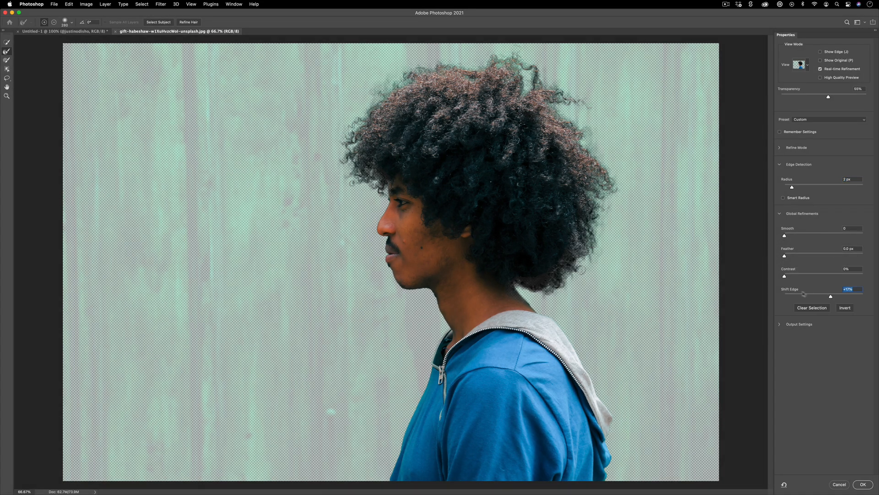
mouse_move(513, 295)
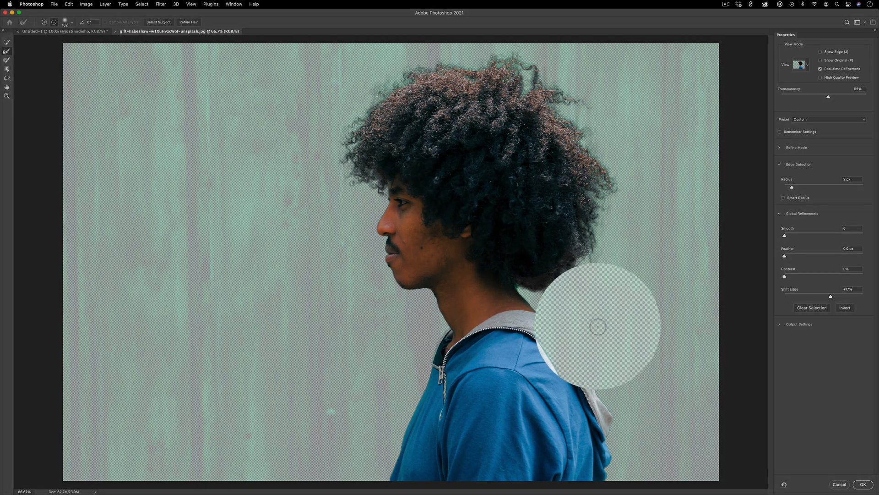
drag(598, 328, 538, 276)
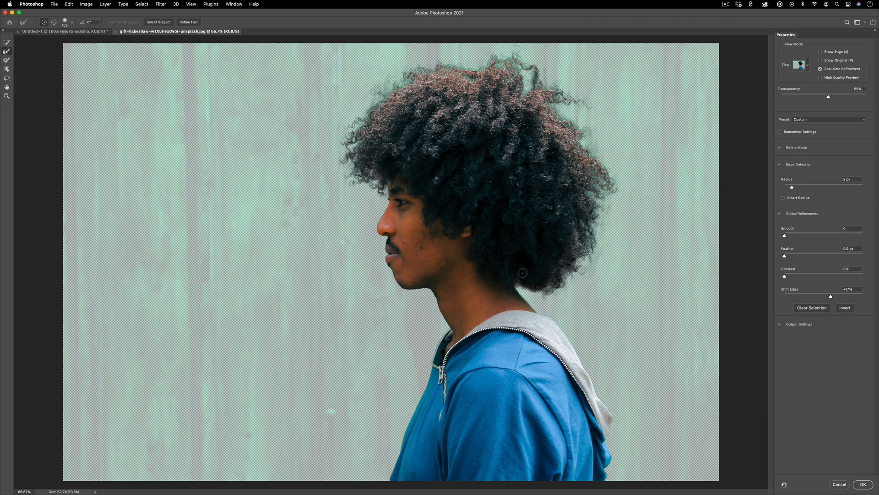
click(865, 483)
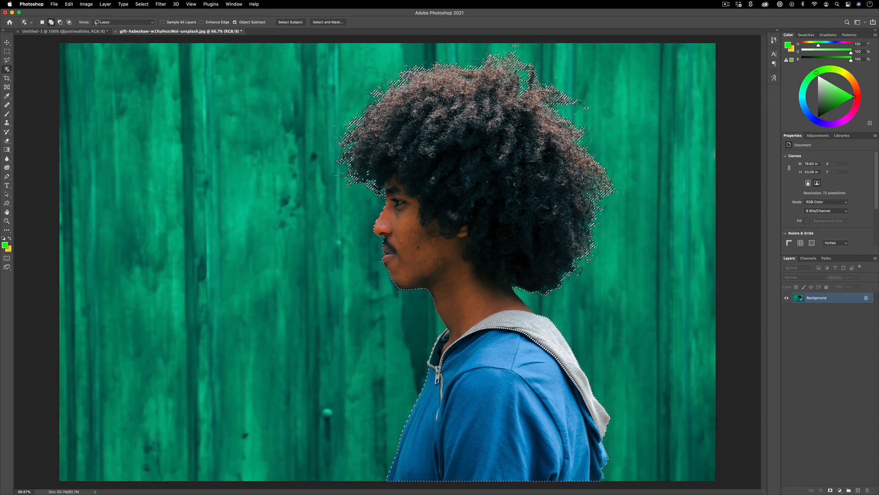
right_click(537, 231)
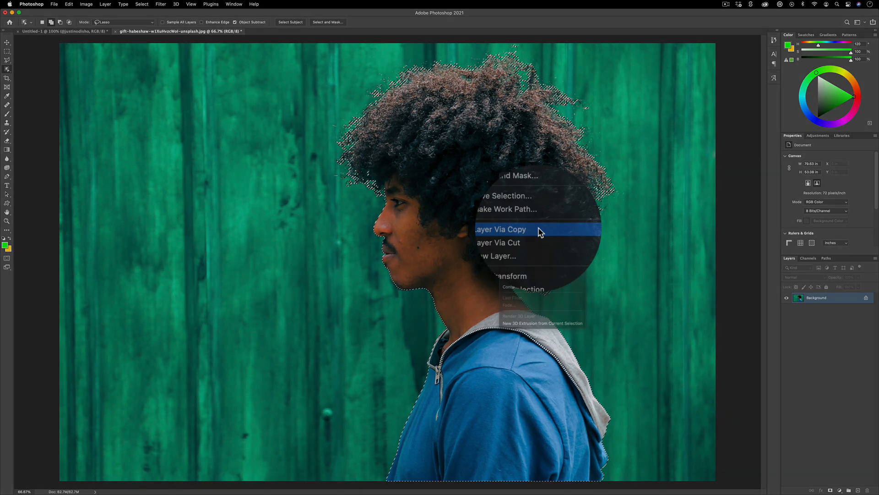
click(506, 229)
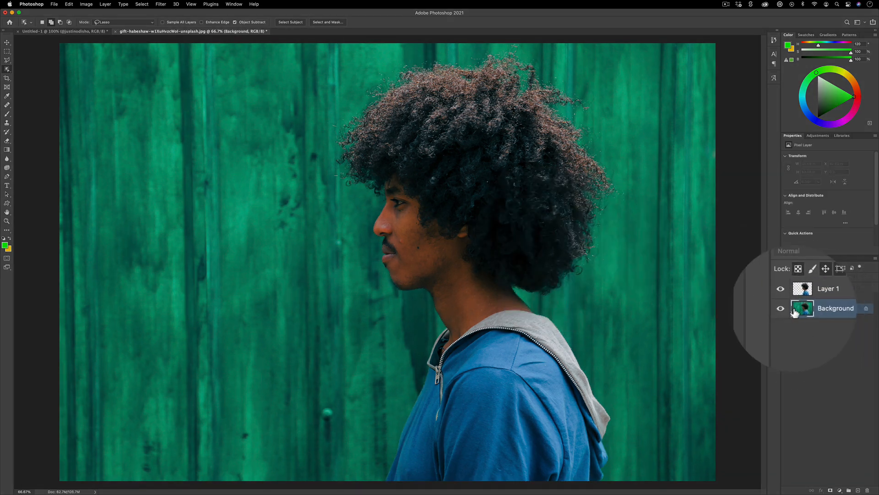
click(780, 308)
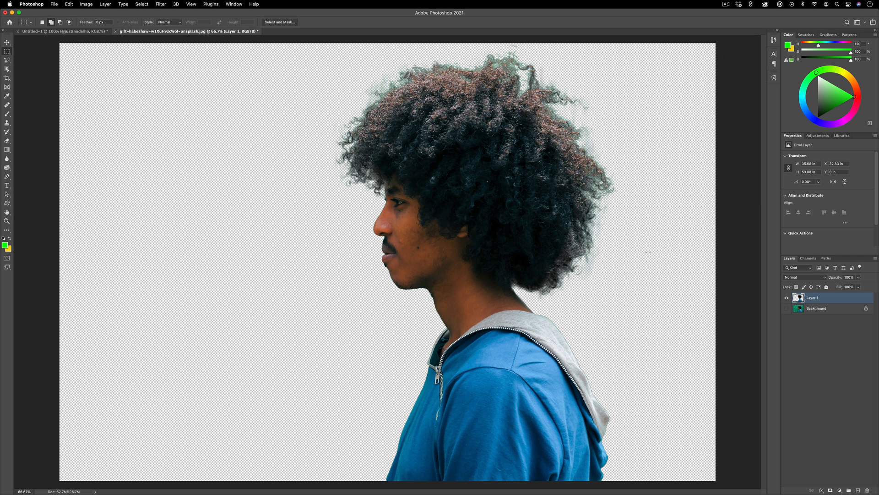
click(816, 308)
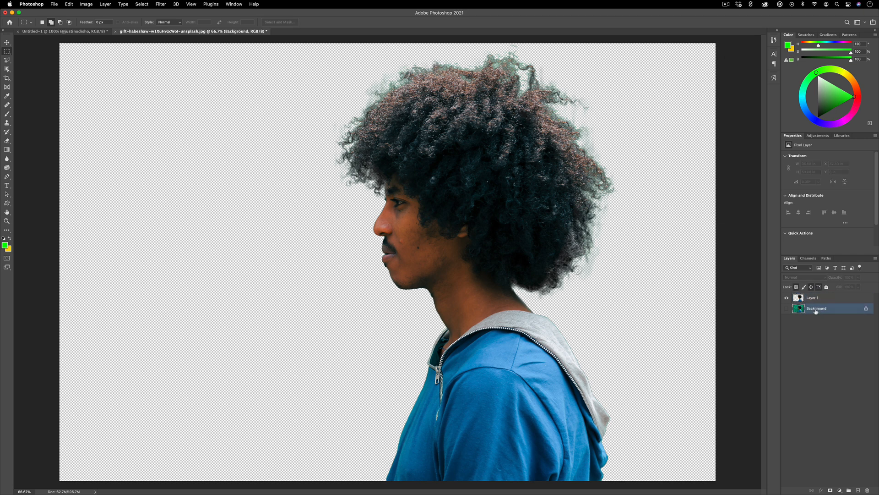
click(105, 4)
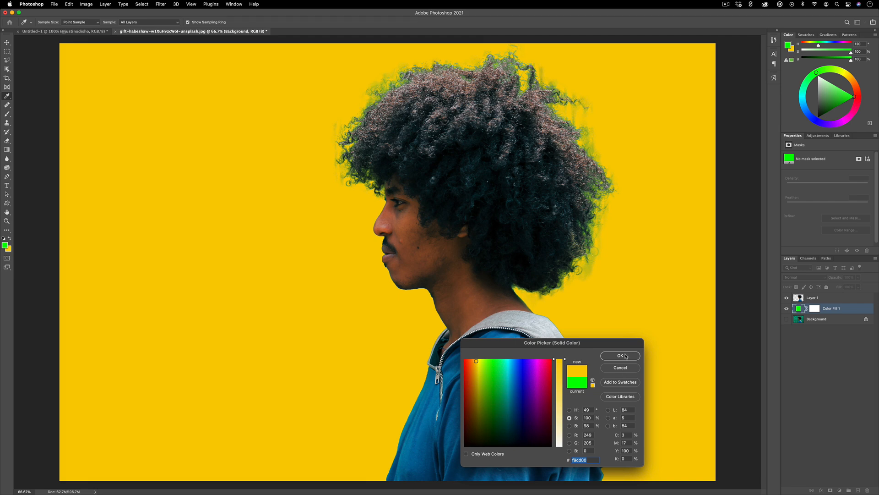
click(620, 356)
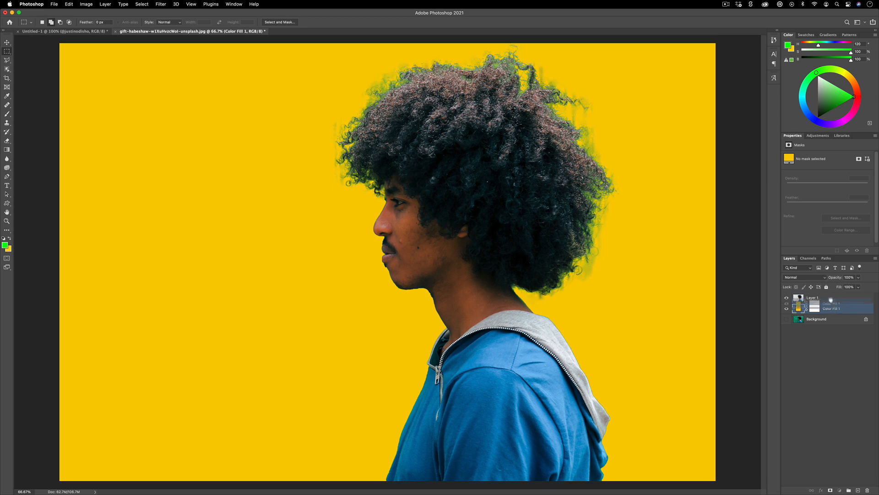
click(831, 308)
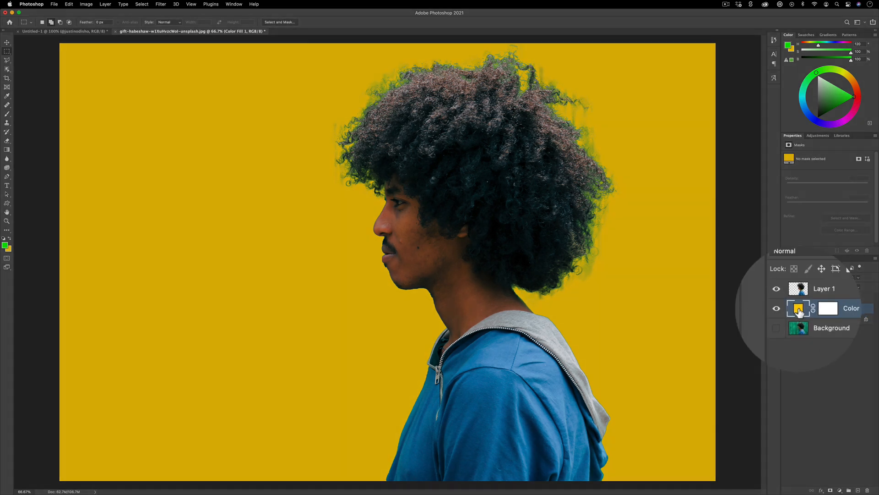
double_click(798, 308)
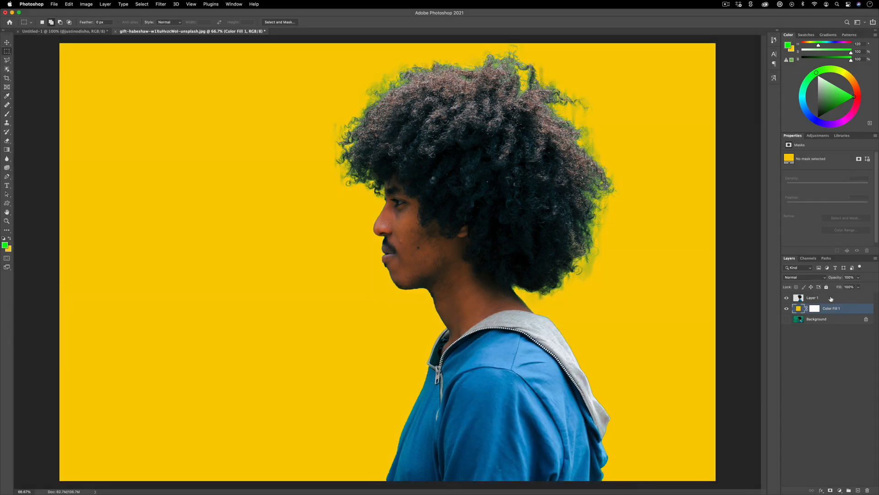
On the cutout layer, set the Rectangular Marquee Style to Fixed Size with a thin strip dimension.
click(814, 297)
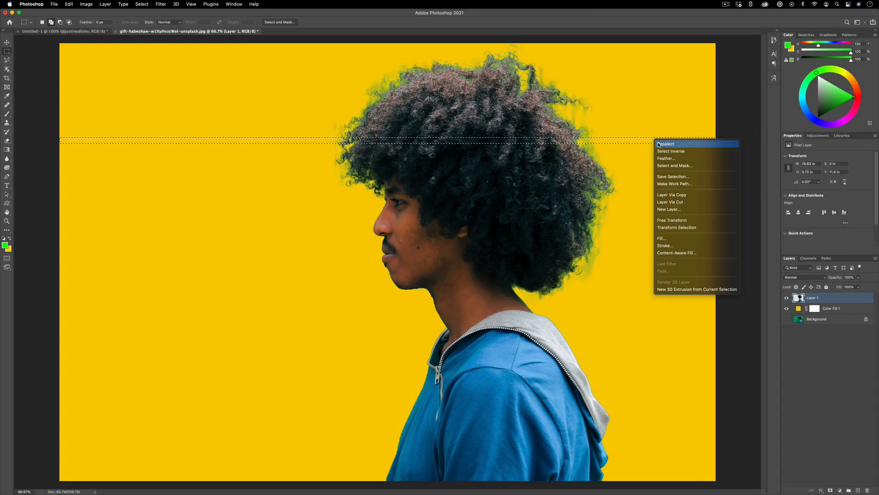
click(667, 143)
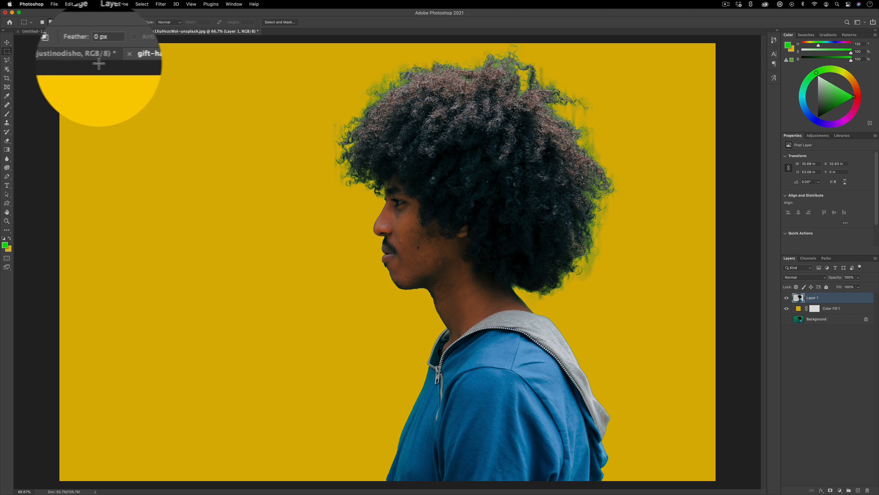
click(169, 22)
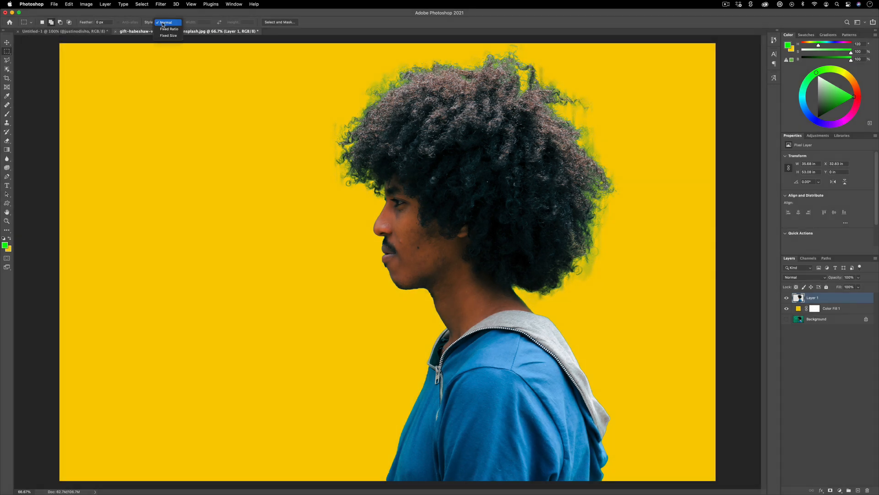
mouse_move(174, 65)
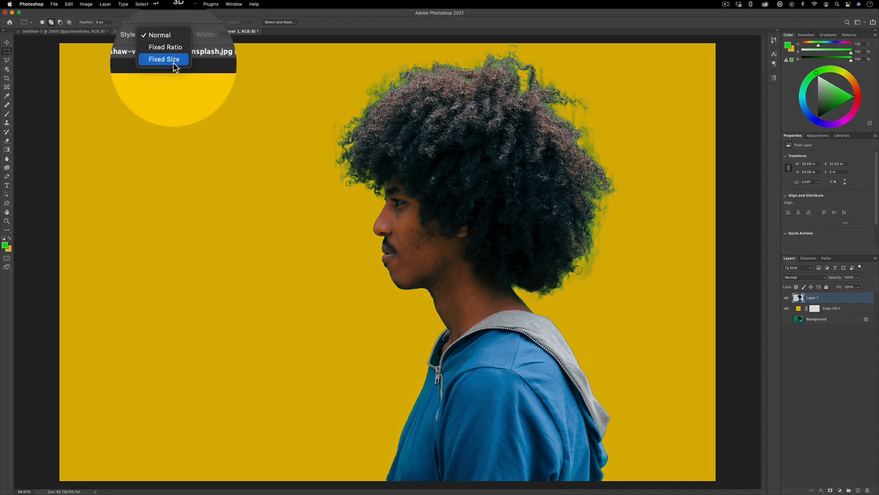
click(164, 59)
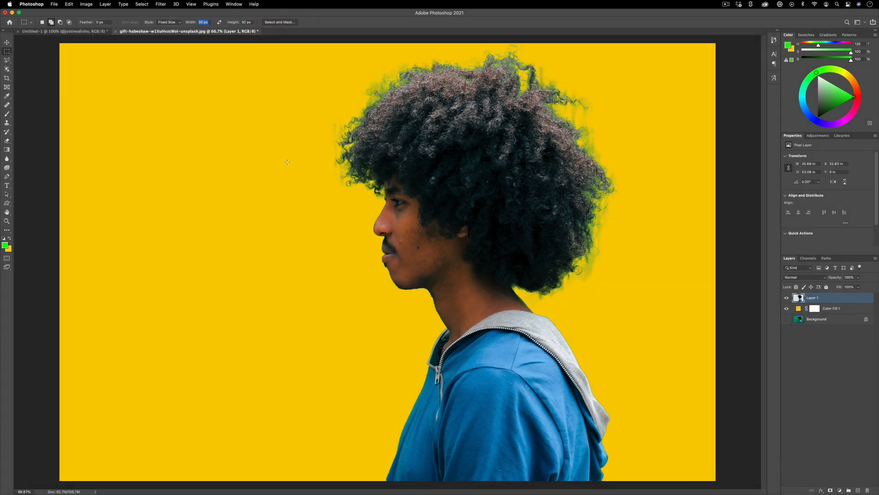
mouse_move(299, 125)
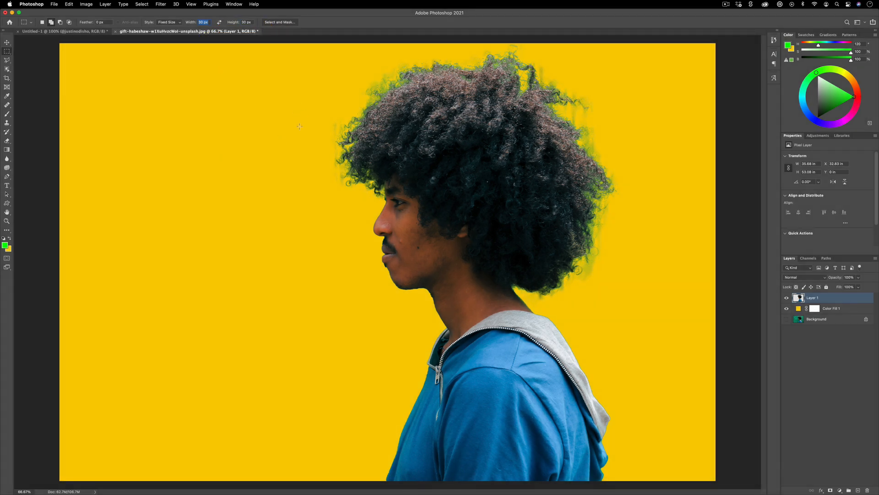
mouse_move(310, 116)
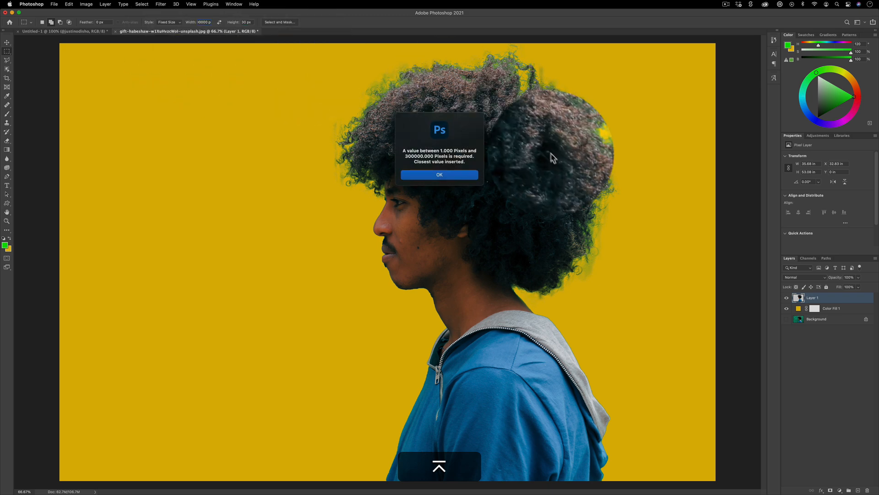
click(439, 174)
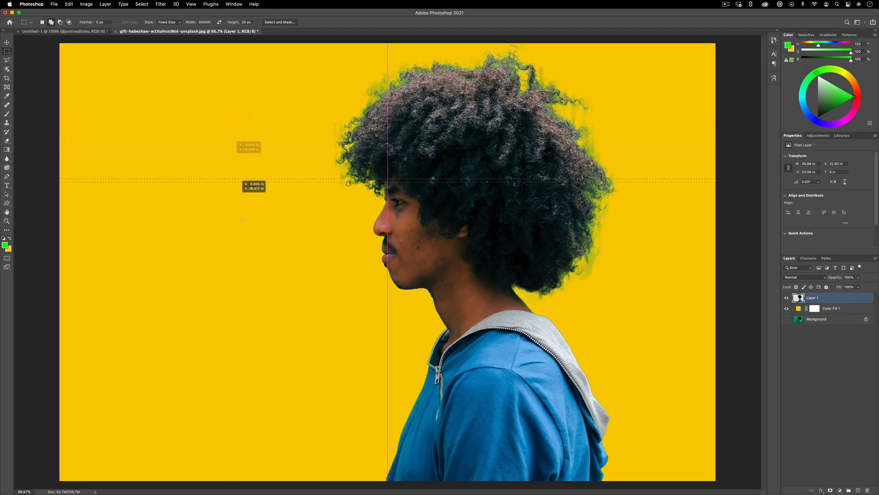
Shift-drag thin horizontal and vertical strip selections forming a grid over the portrait.
drag(248, 180, 268, 122)
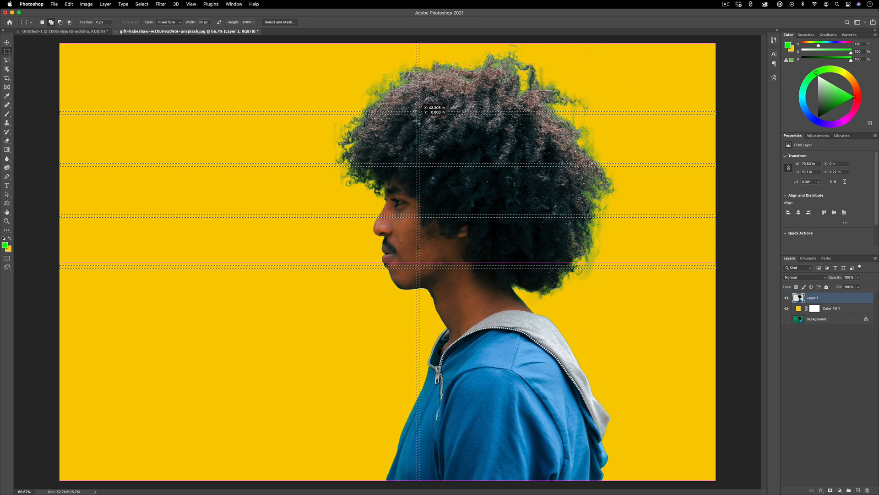
drag(417, 224, 629, 225)
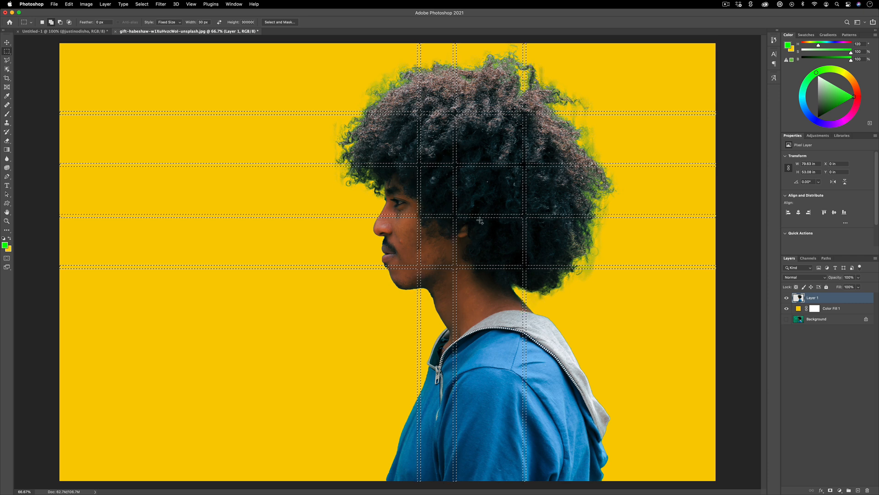
Apply Layer > Layer Mask > Hide Selection so yellow grid lines slice through the portrait.
click(105, 7)
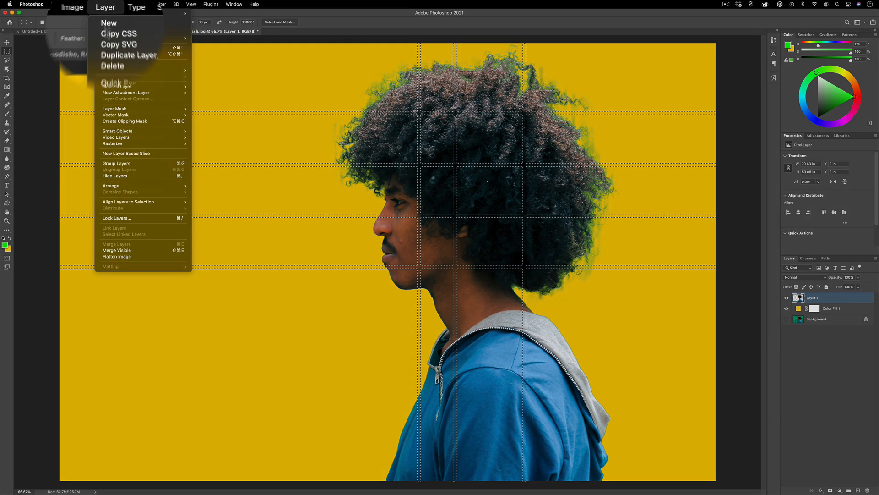
mouse_move(115, 108)
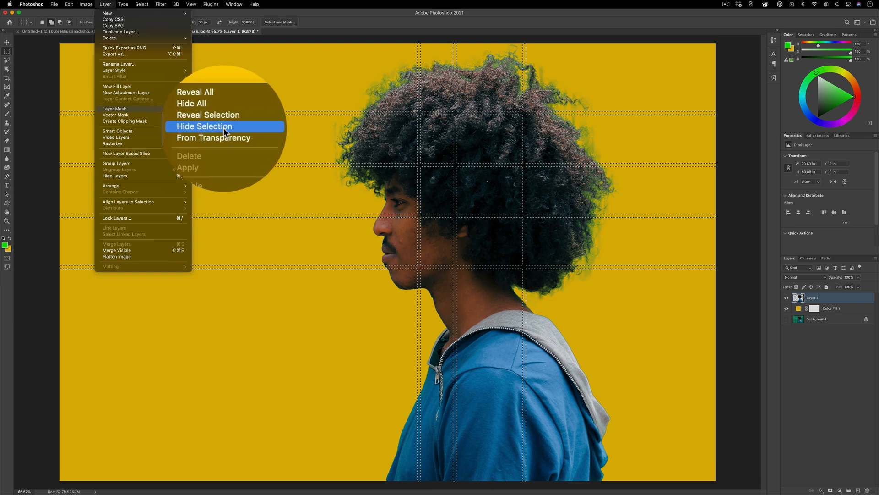
click(208, 116)
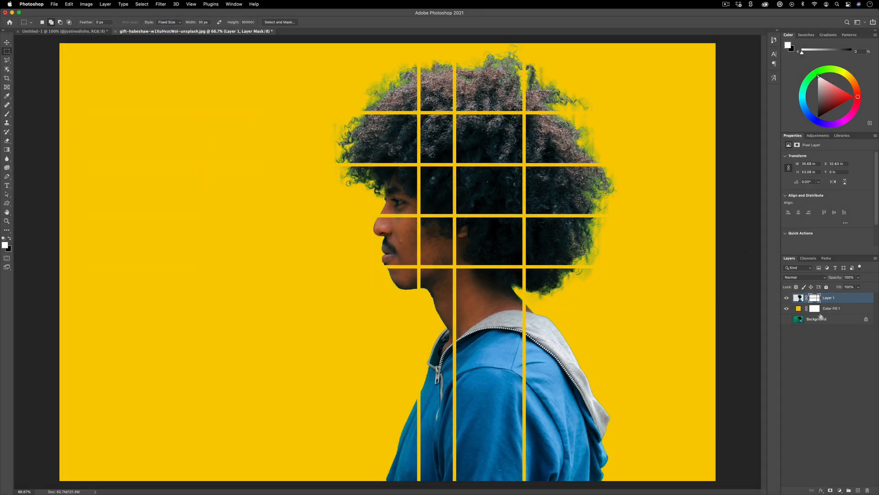
click(786, 308)
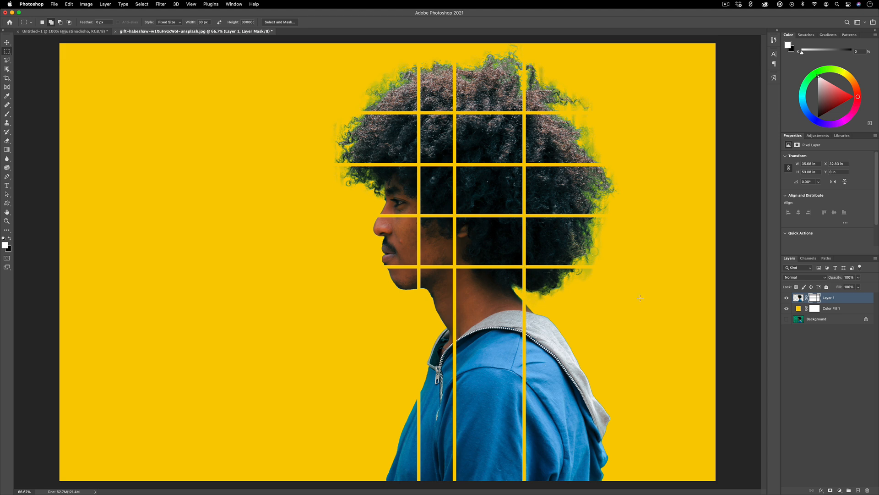
Fill outer hair blocks black on the portrait's layer mask and add an empty TEXT layer above.
click(169, 22)
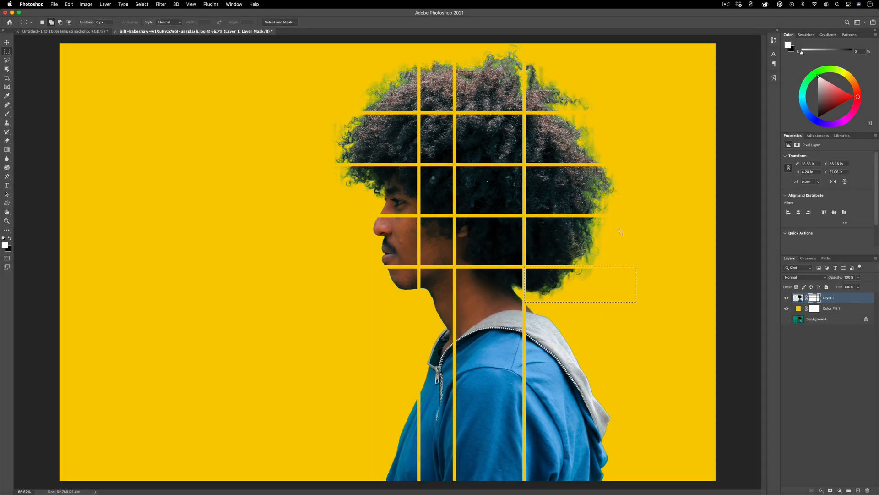
click(813, 298)
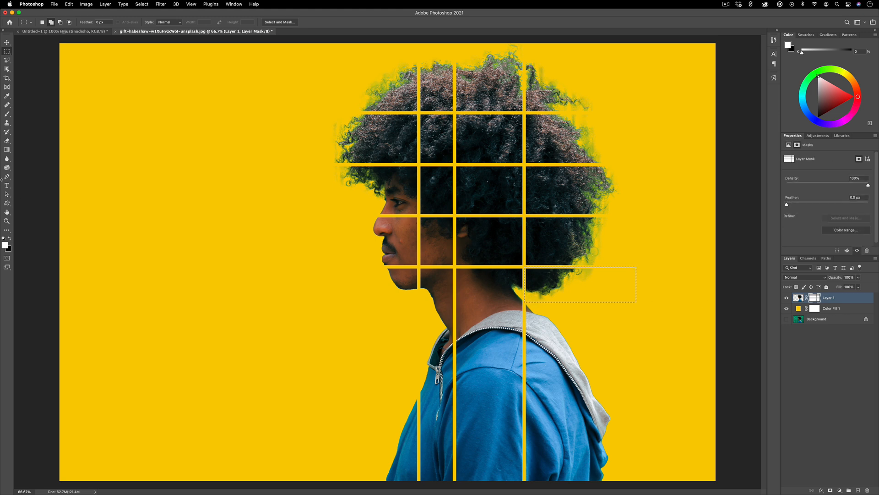
mouse_move(13, 149)
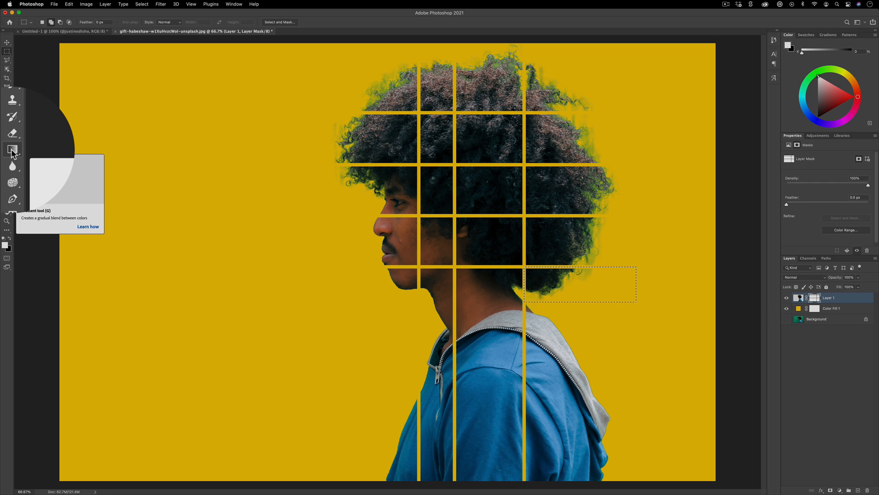
click(12, 149)
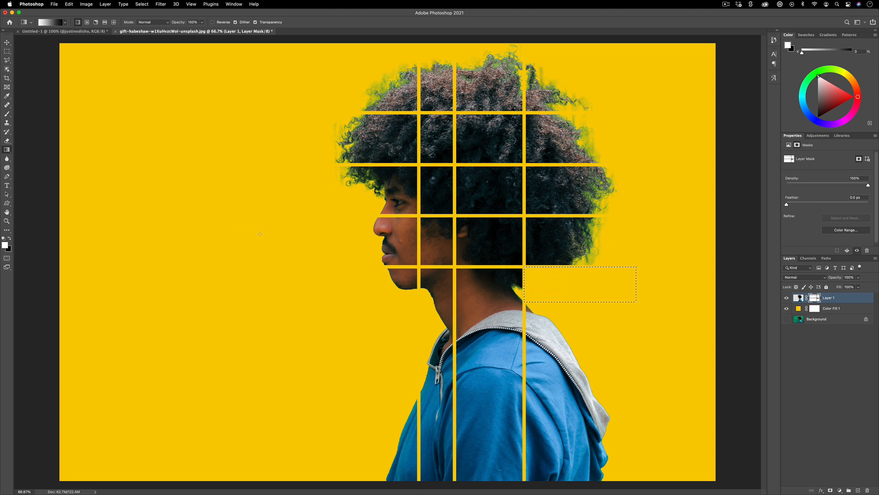
mouse_move(218, 246)
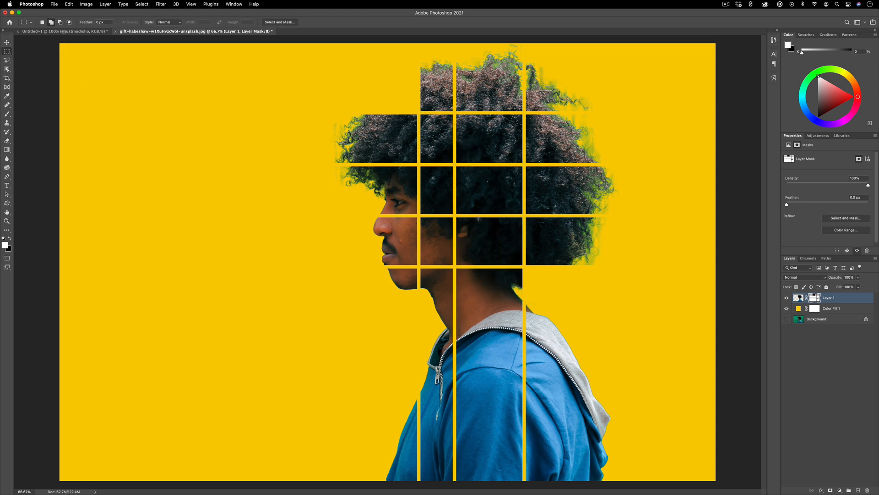
mouse_move(7, 185)
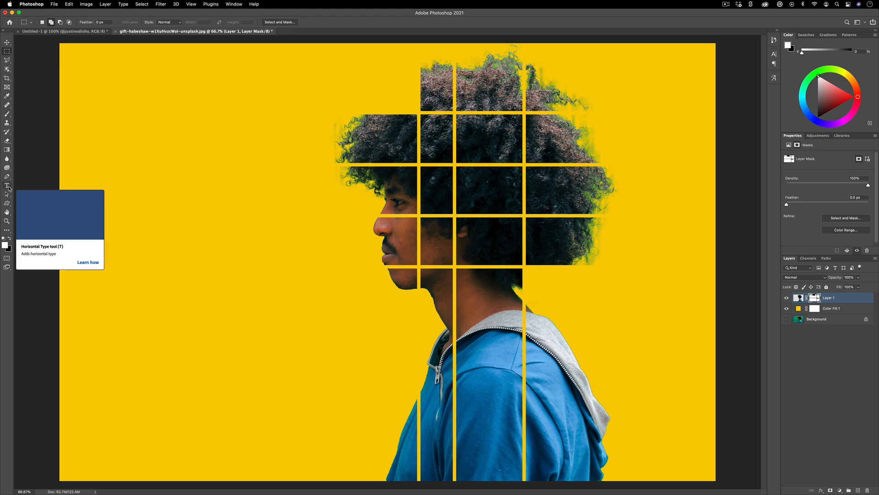
click(7, 185)
text(TEXT)
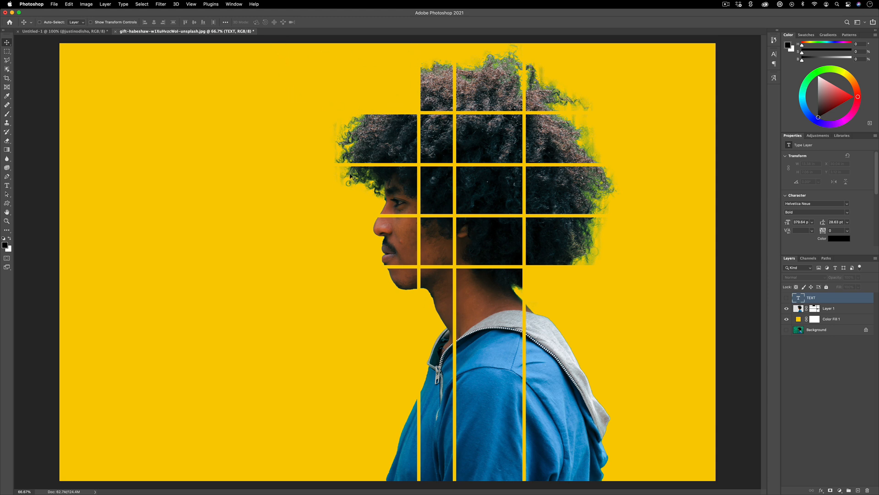
mouse_move(730, 306)
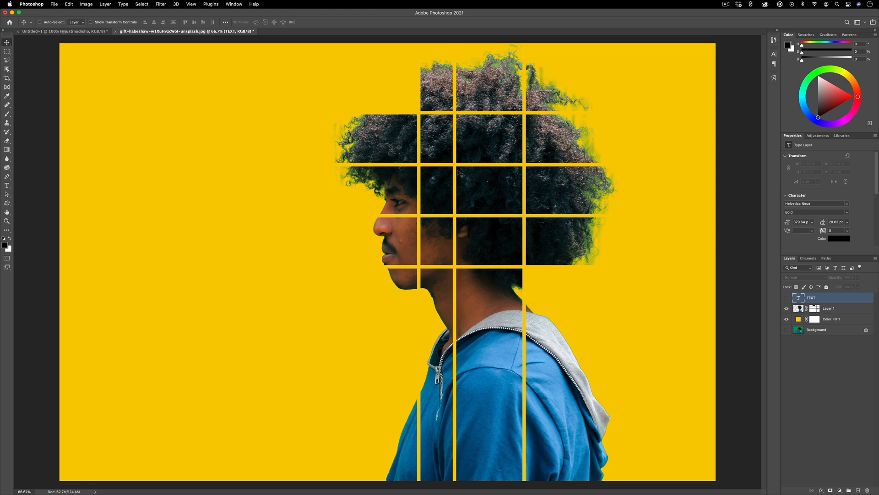
Select the right-hand hair blocks and duplicate them to a new layer with Cmd+J.
click(6, 55)
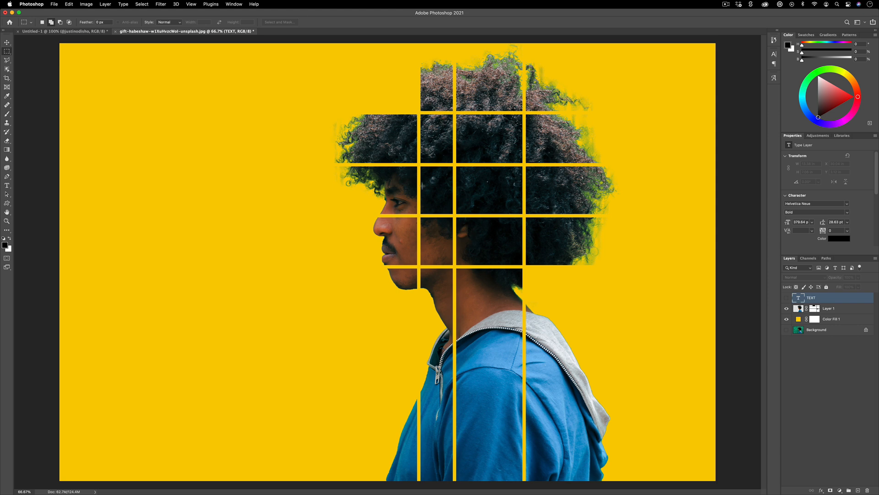
drag(423, 165, 702, 267)
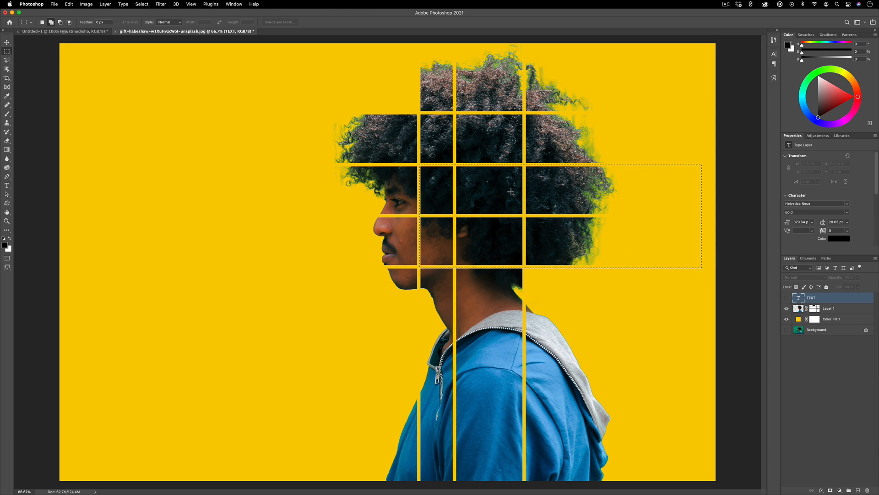
right_click(478, 186)
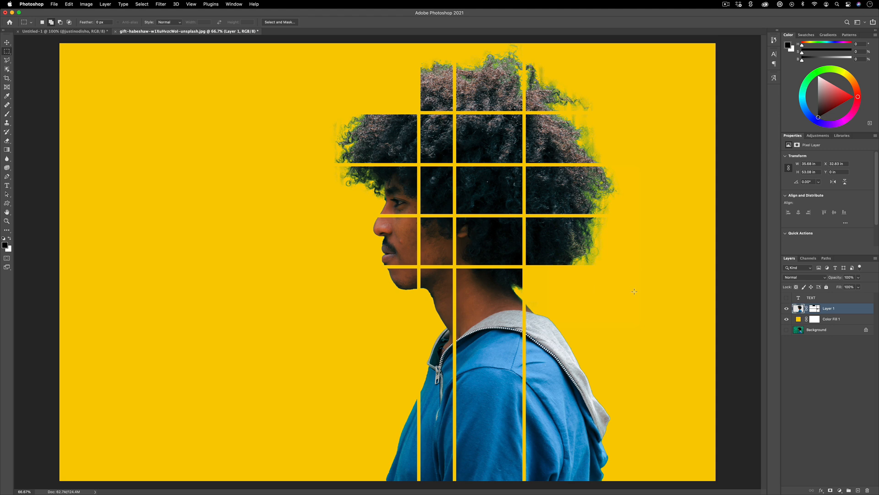
key(cmd+j)
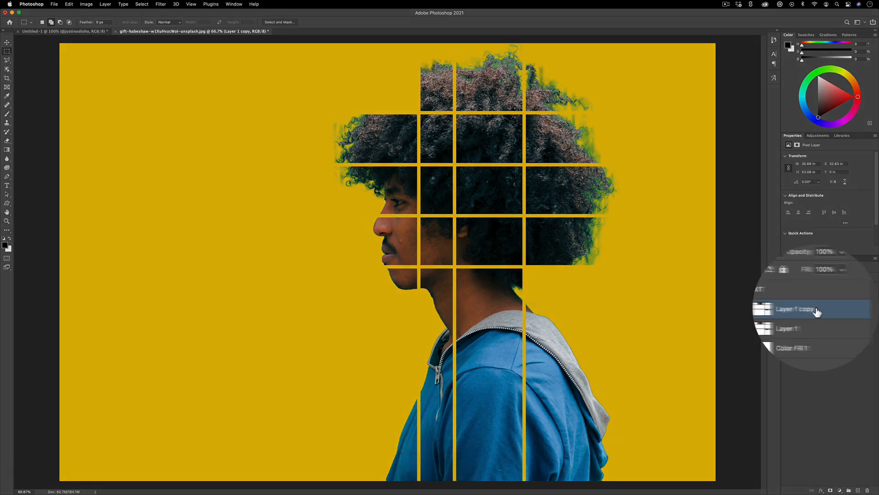
Convert the copy to a Smart Object, then rasterize it into flat pixel Layer 2 for erasing.
right_click(807, 308)
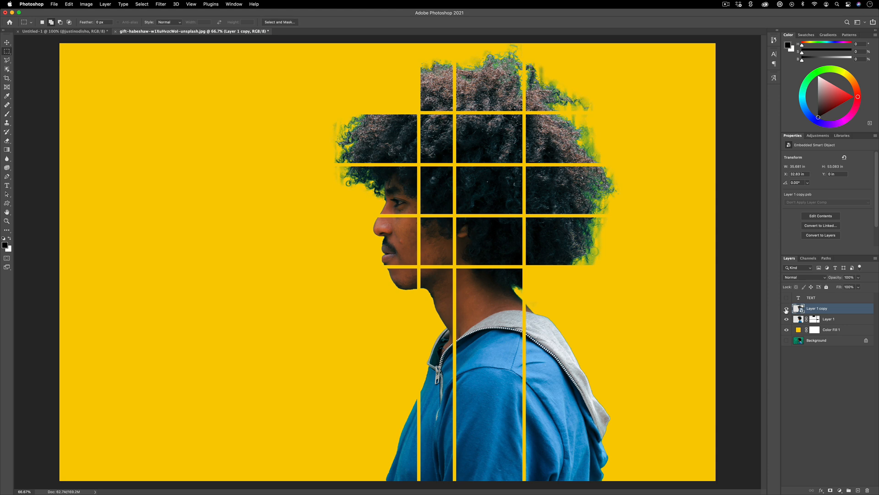
click(786, 308)
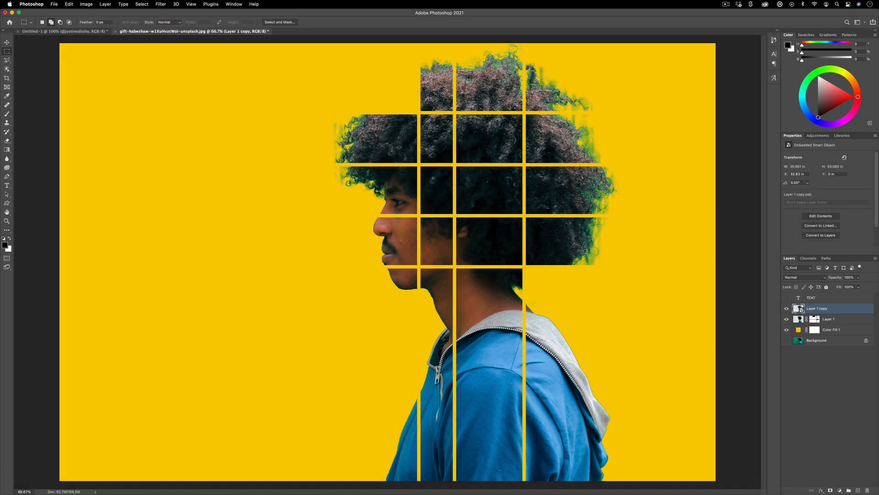
drag(455, 164, 629, 211)
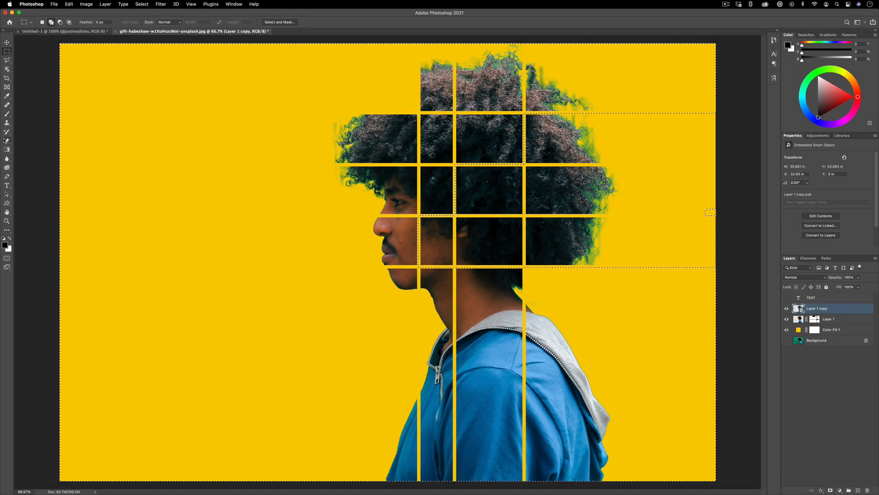
click(6, 141)
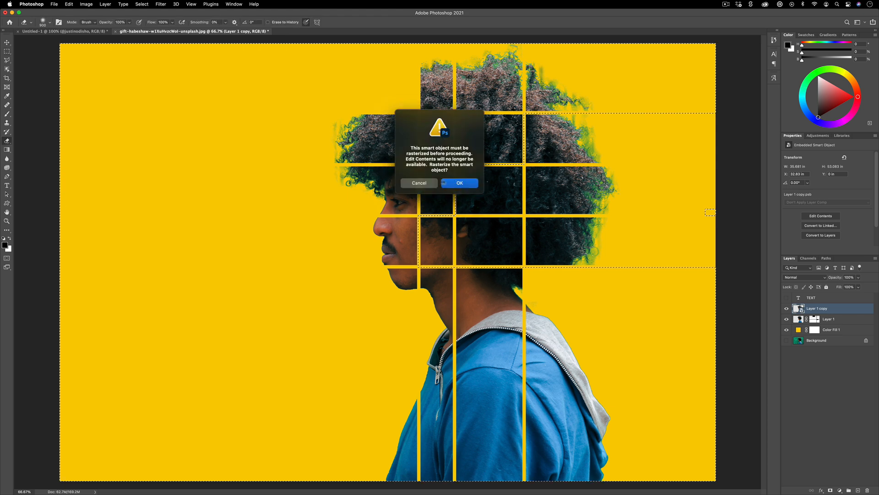
click(460, 183)
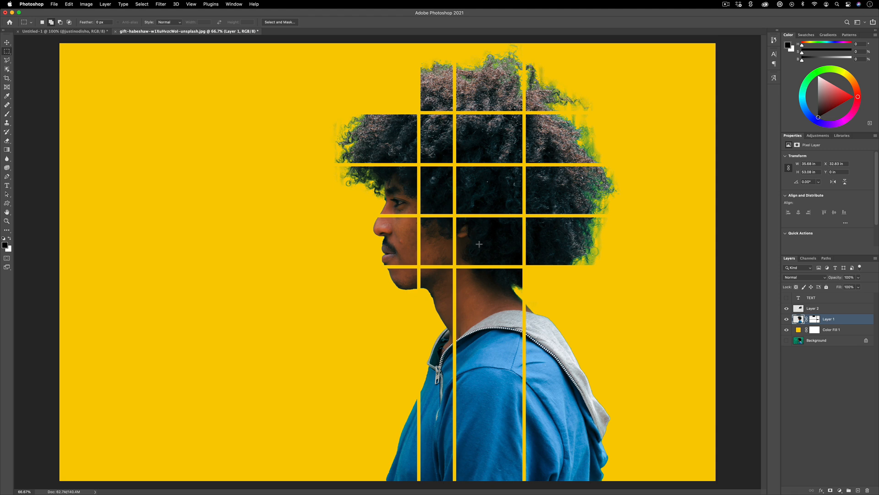
mouse_move(728, 297)
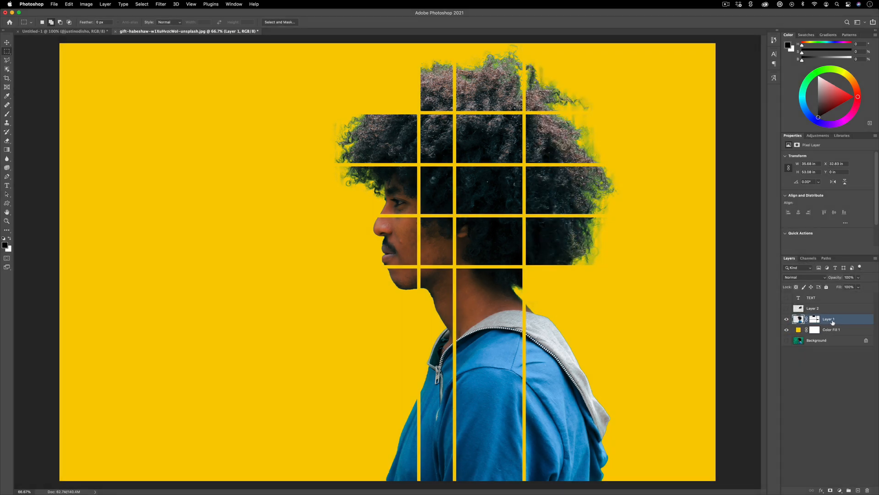
Group Layer 1 and Color Fill 1 into Group 1 and load Layer 2's grid blocks as a selection.
click(831, 328)
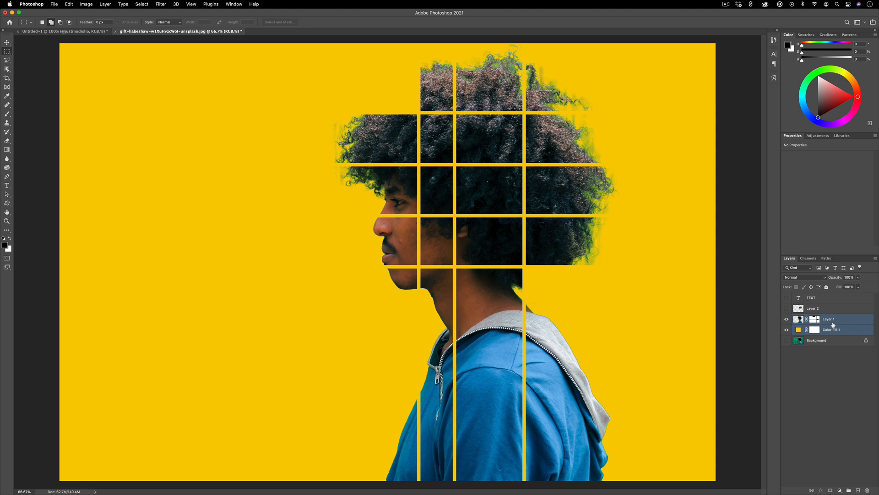
mouse_move(834, 321)
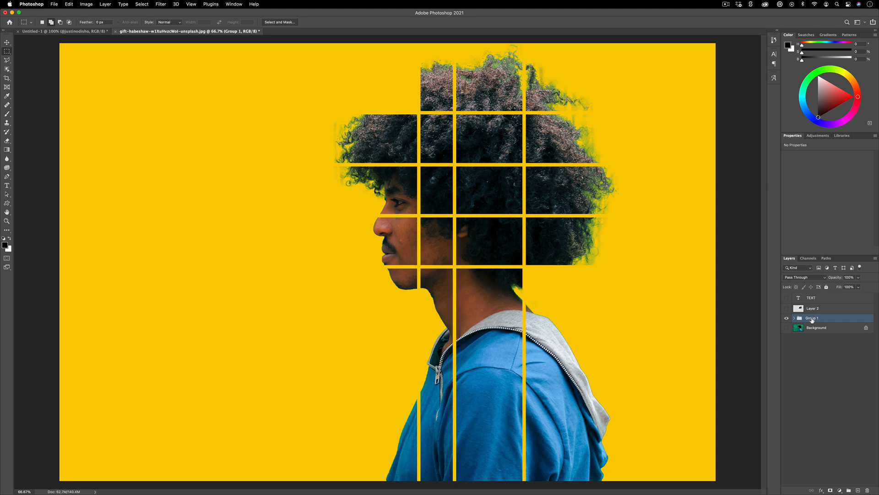
click(105, 4)
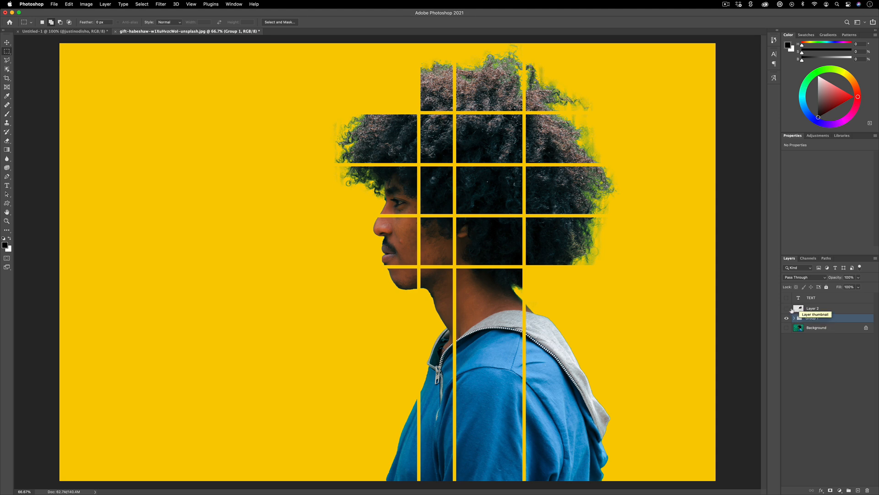
click(812, 308)
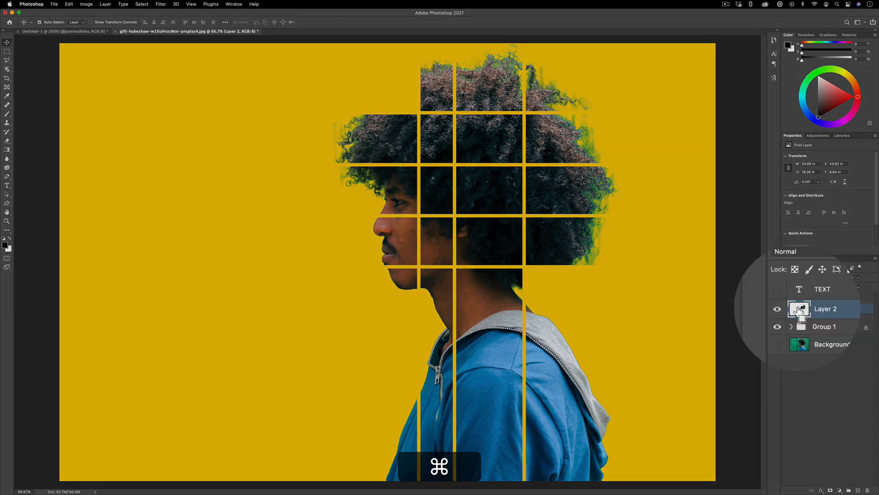
click(799, 308)
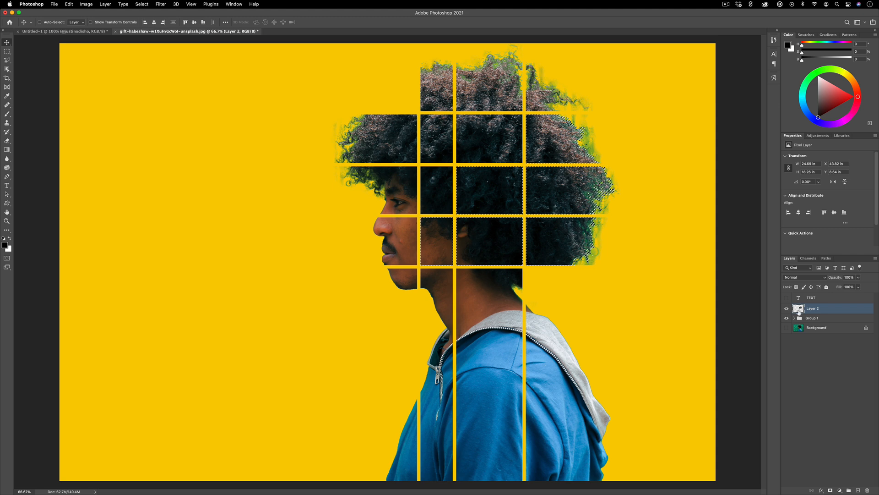
mouse_move(798, 308)
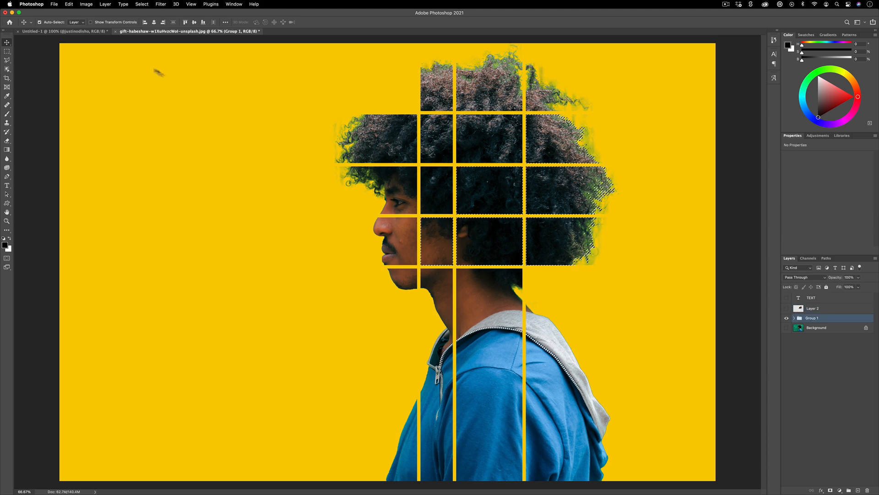
click(96, 4)
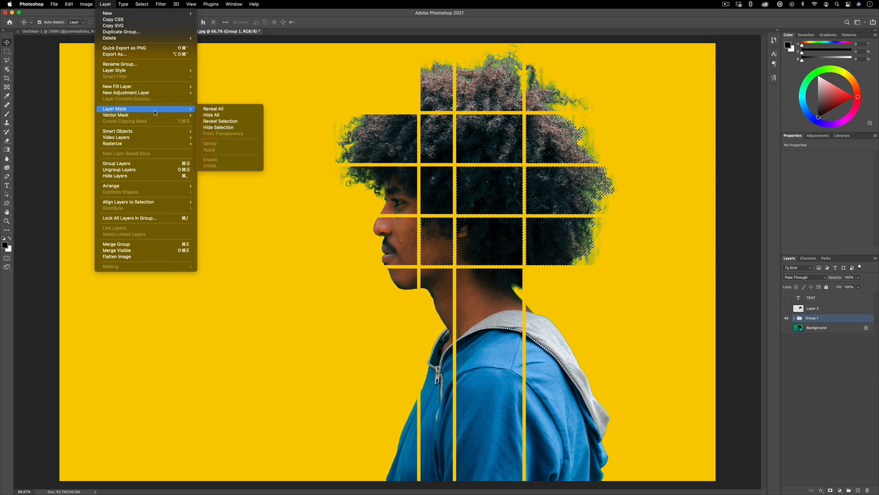
Hide Selection on Group 1 so the right-side hair blocks become transparent windows.
click(218, 126)
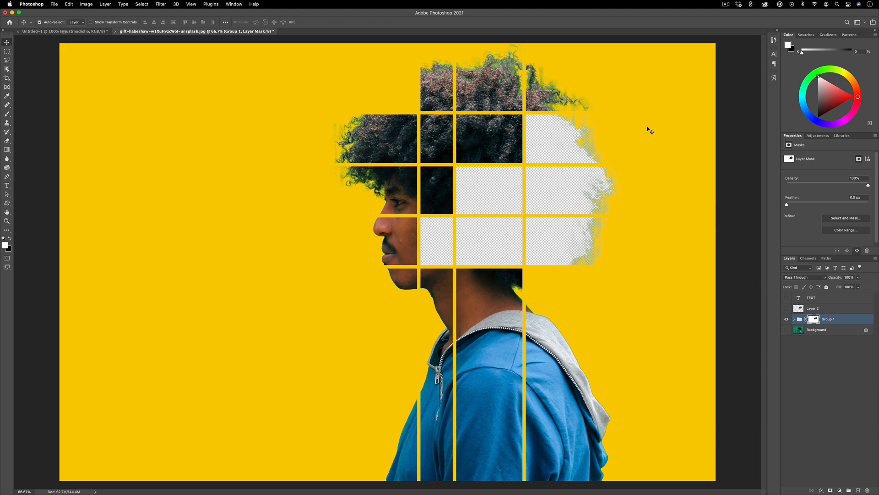
mouse_move(553, 108)
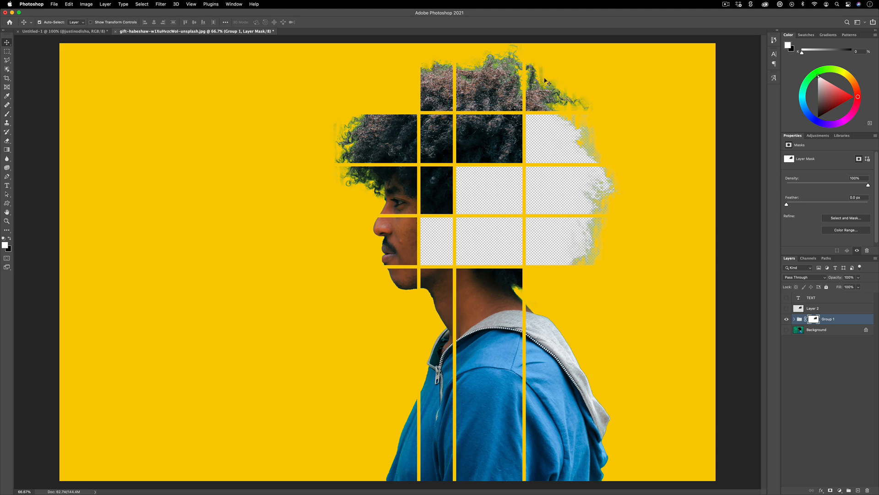
mouse_move(467, 70)
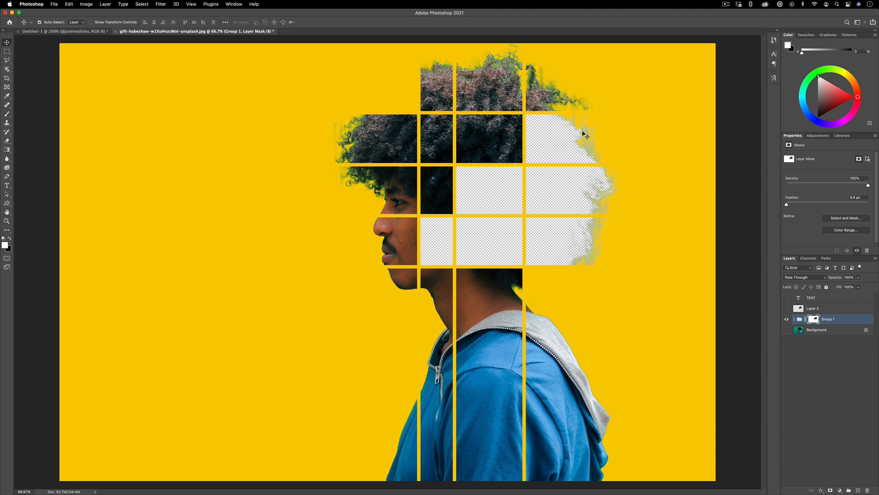
mouse_move(548, 82)
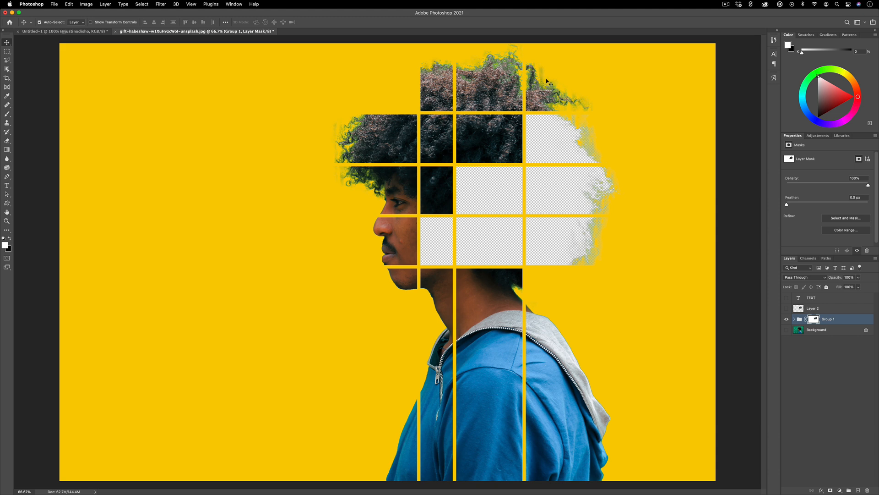
mouse_move(548, 181)
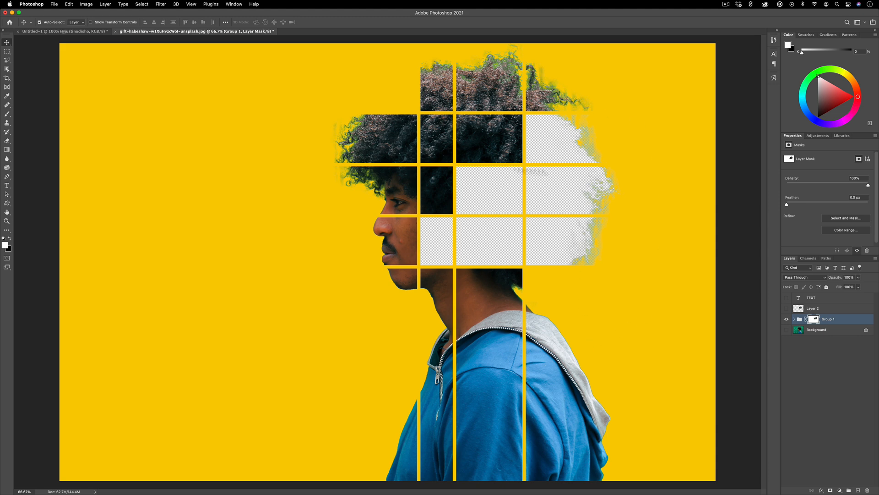
mouse_move(687, 130)
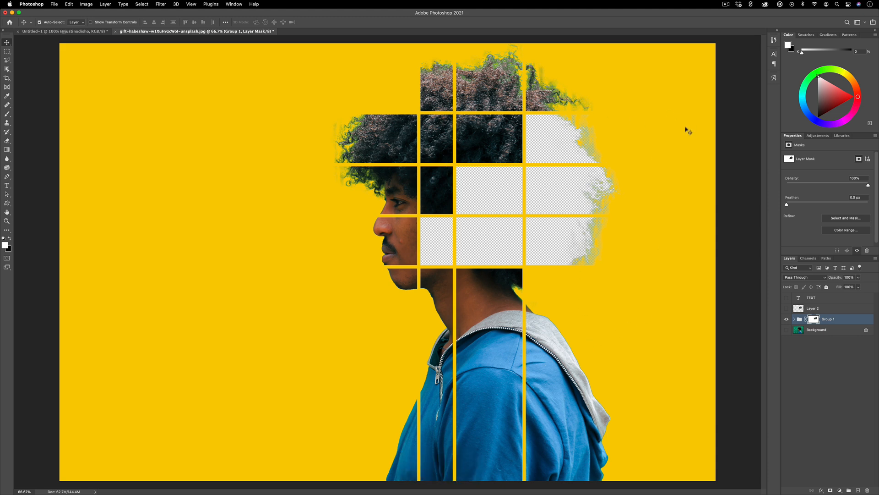
mouse_move(672, 155)
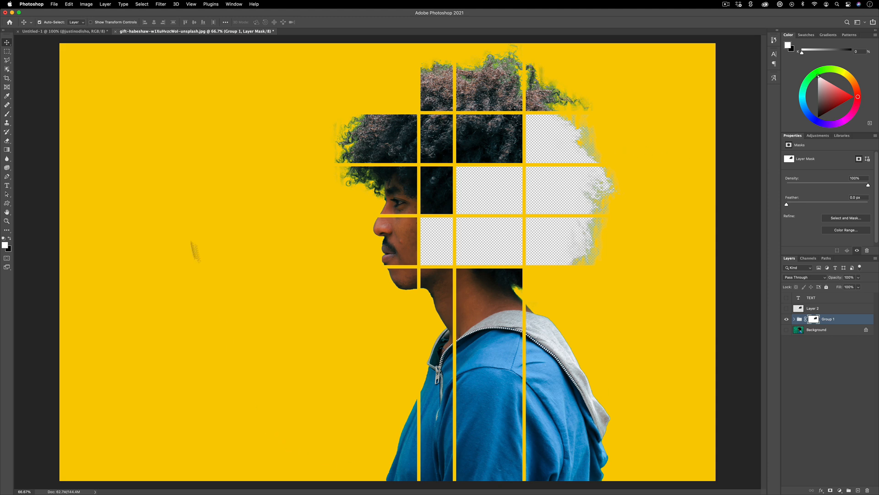
key(cmd)
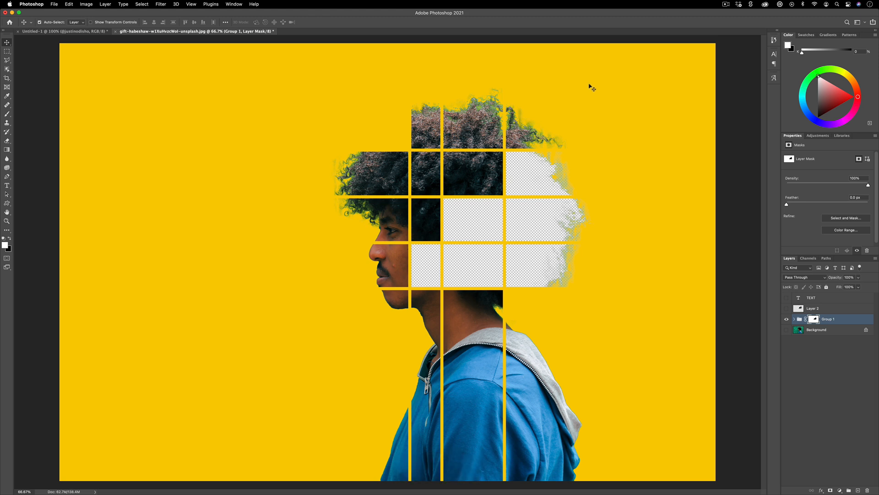
mouse_move(540, 335)
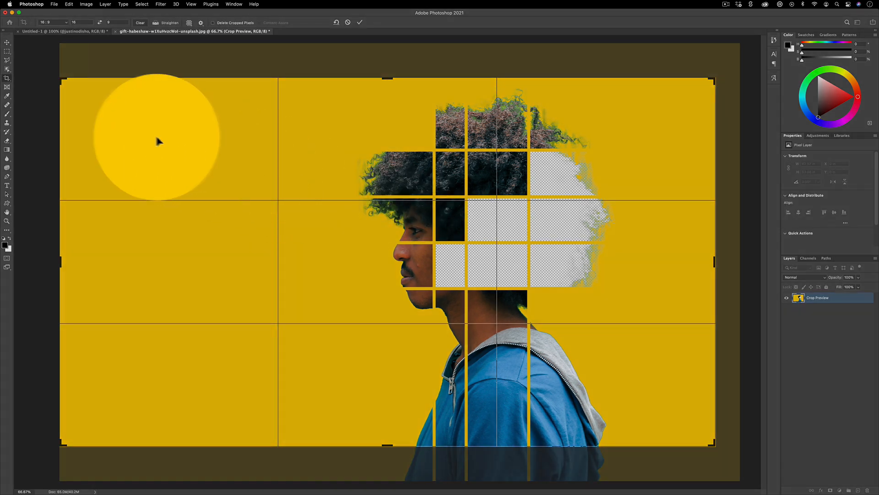
Crop the composition to the 16:9 ratio preset.
click(55, 22)
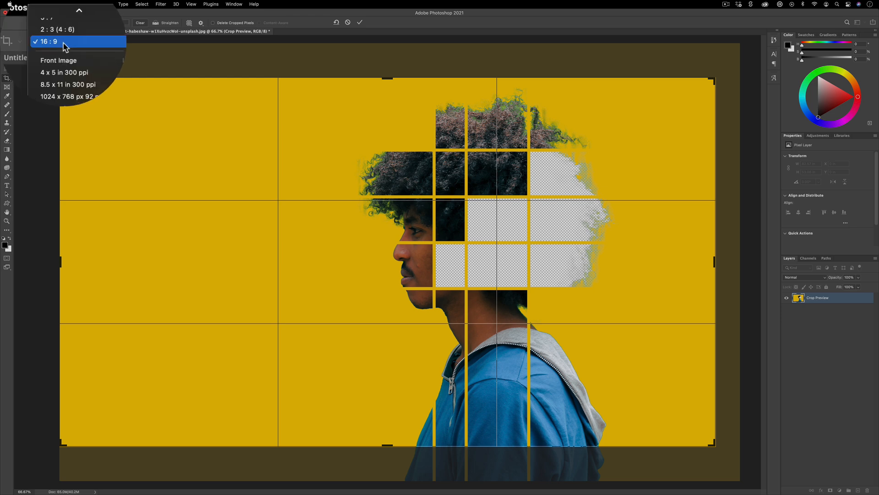
click(45, 42)
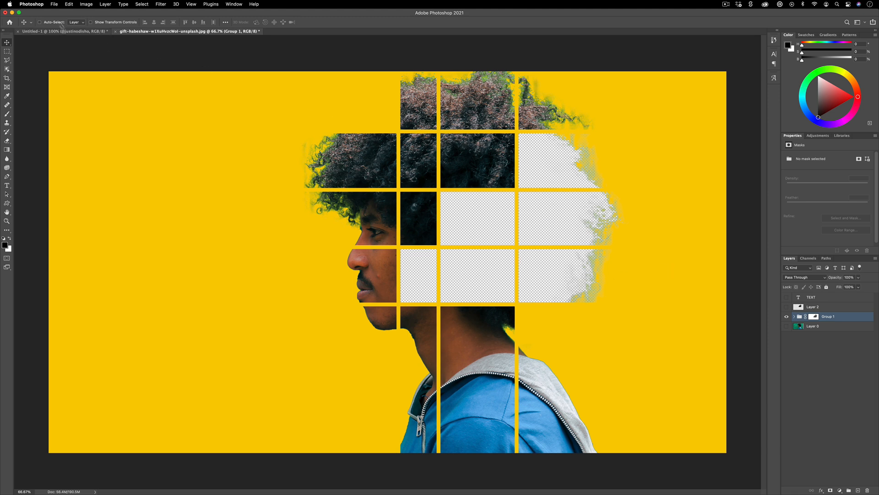
Save the composition on the computer as a PNG file and accept the default PNG format options.
key(cmd+s)
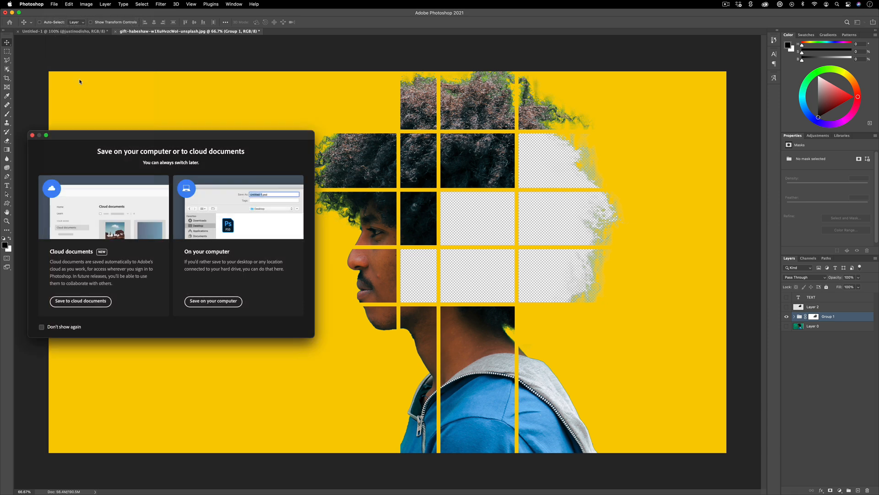
click(213, 300)
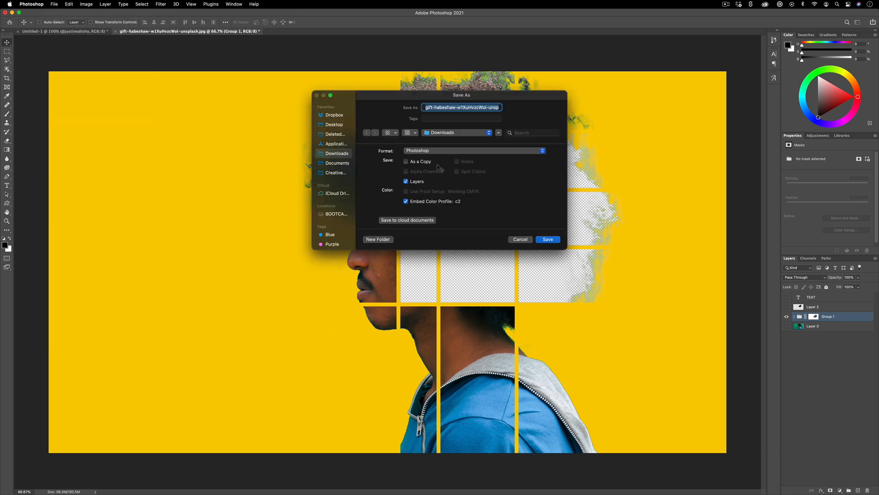
click(474, 150)
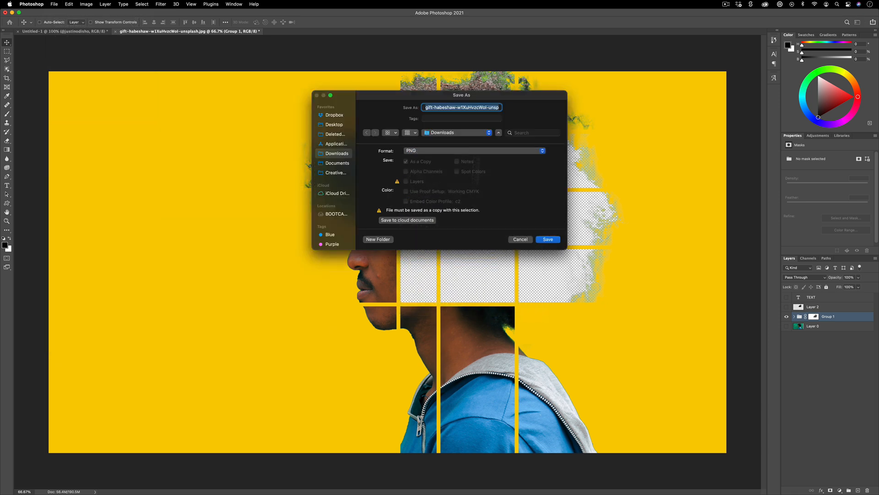
click(456, 132)
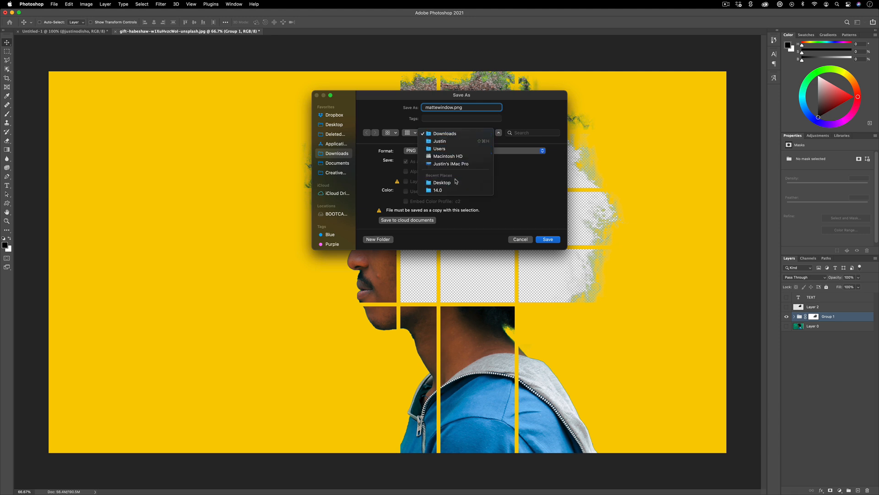
click(548, 239)
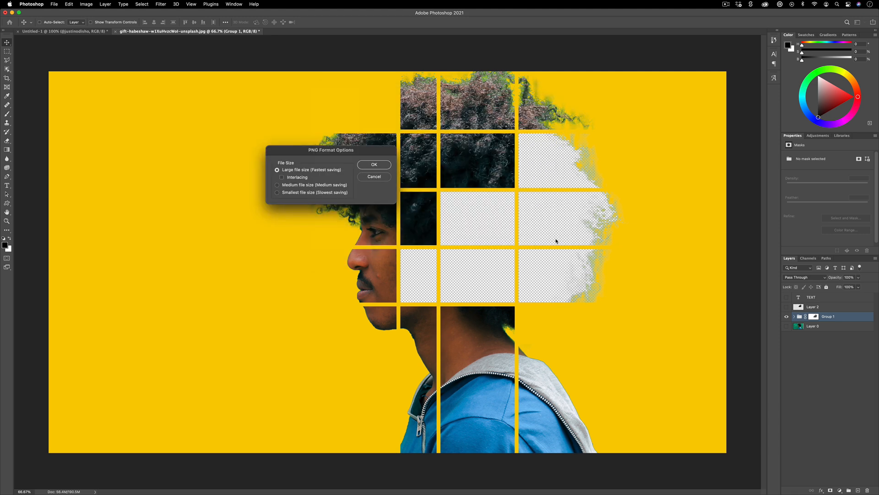
click(374, 165)
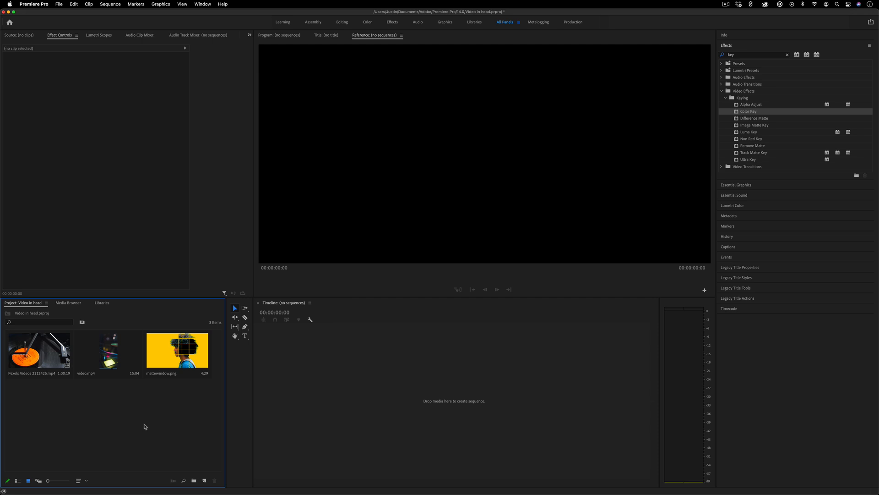
mouse_move(118, 400)
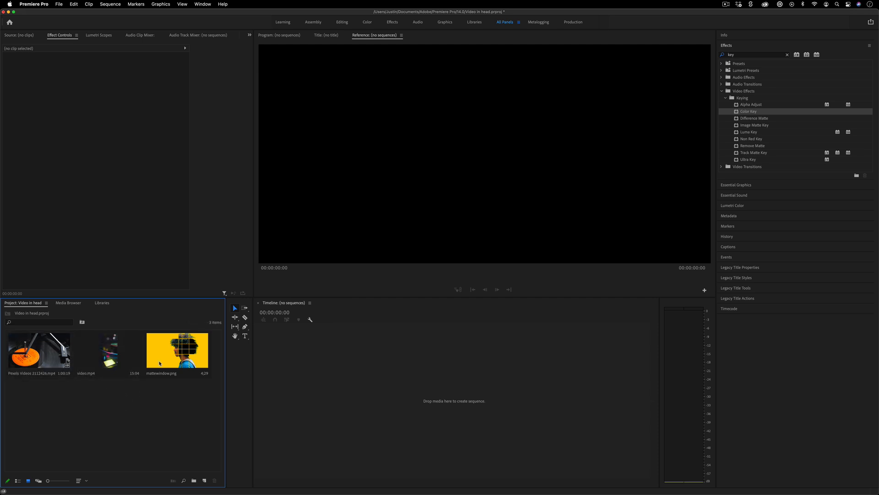
mouse_move(204, 386)
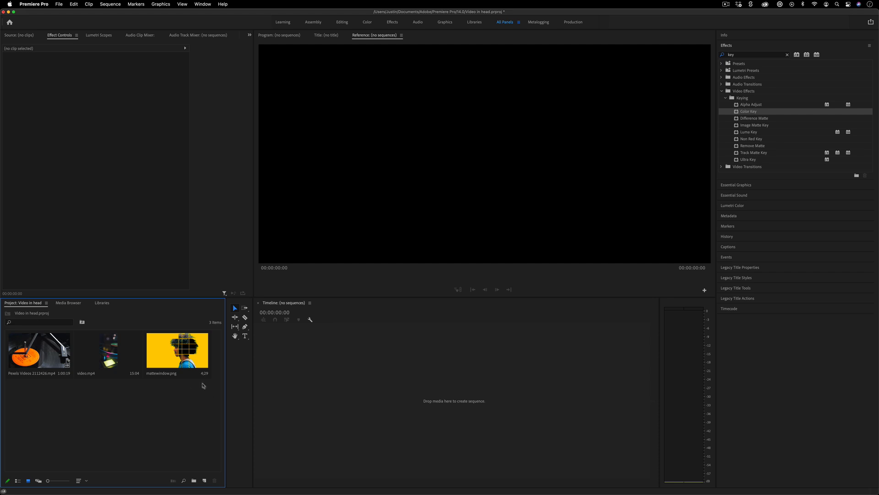
Start a new sequence from the DSLR 1080p24 preset and set its frame size to 1920×1080 in Settings.
click(66, 4)
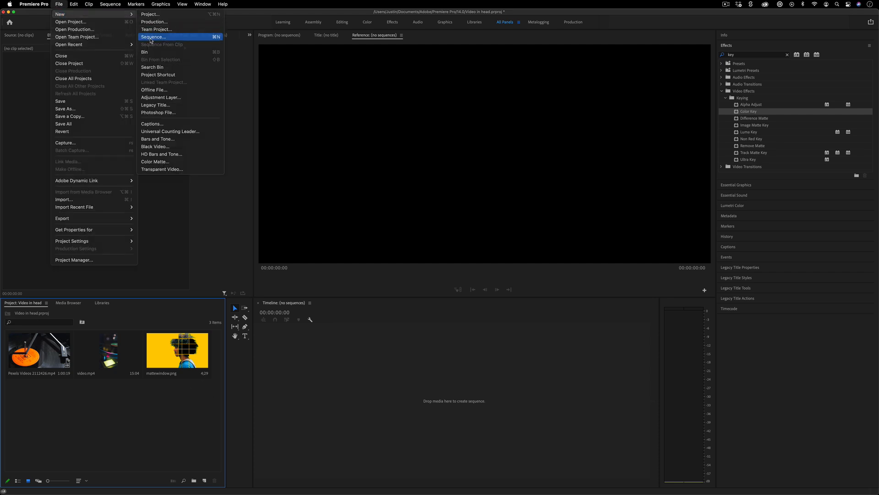
click(154, 36)
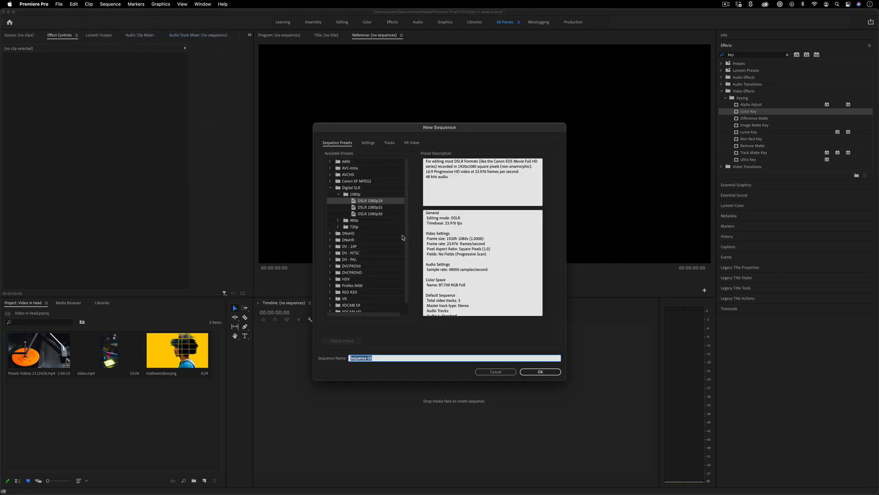
mouse_move(366, 149)
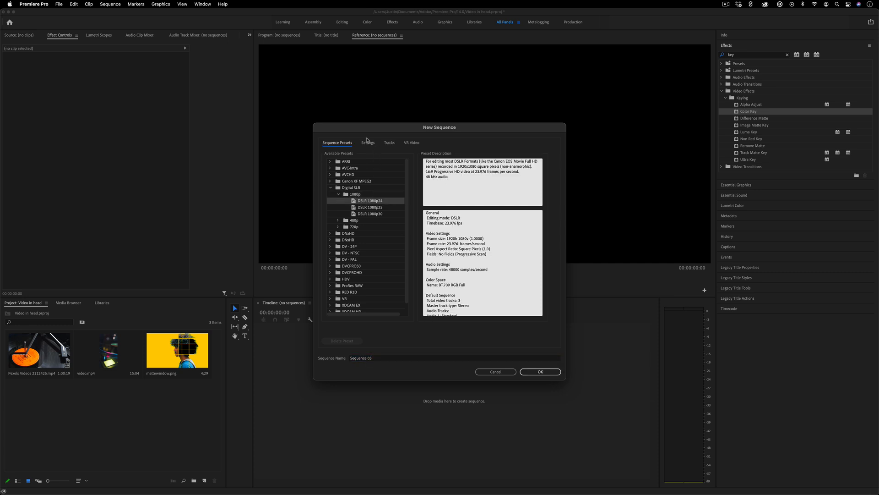
click(368, 142)
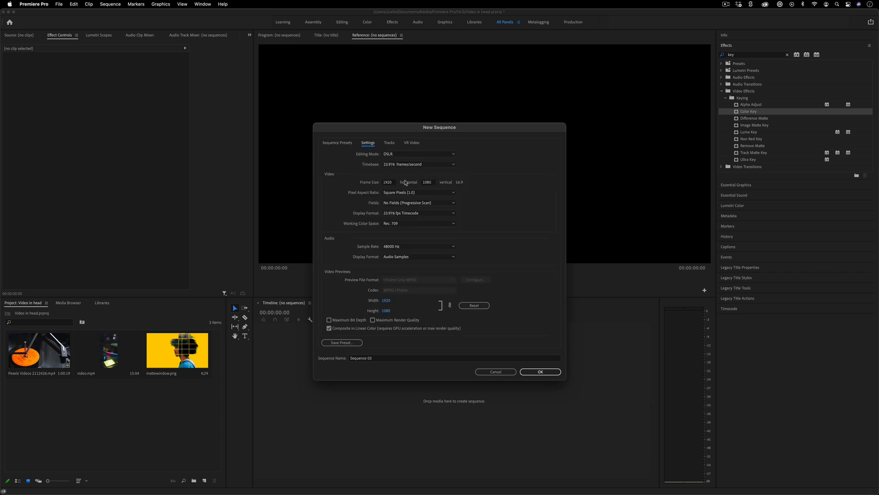
click(427, 181)
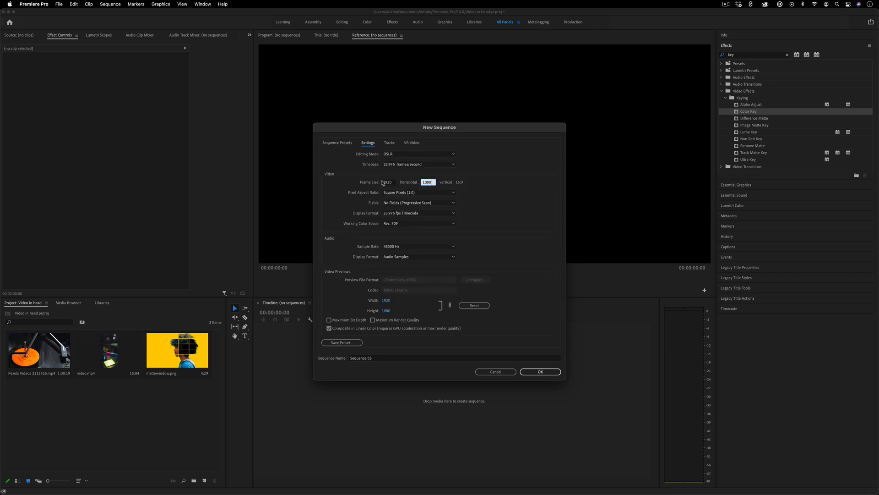
mouse_move(394, 183)
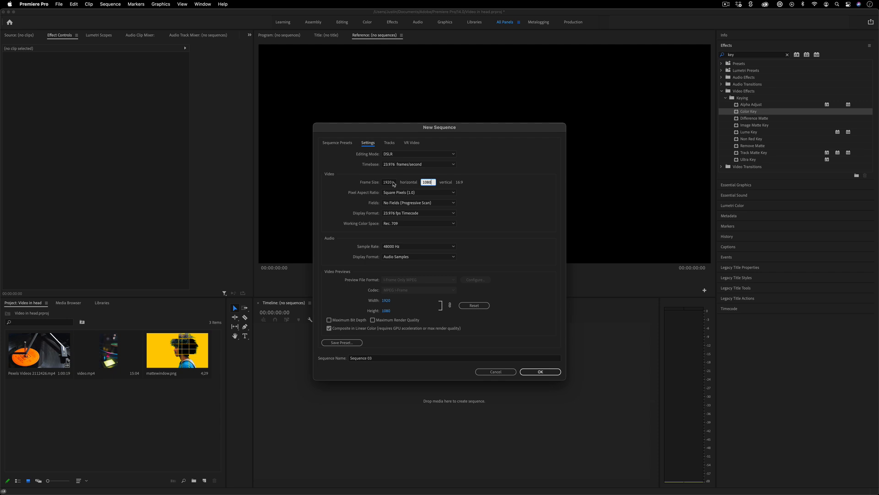
click(387, 182)
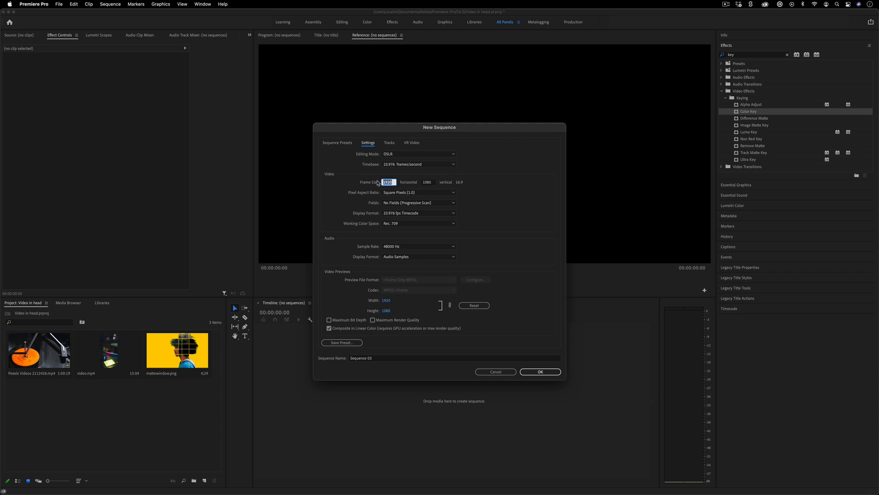
text(1080)
click(429, 182)
text(1920)
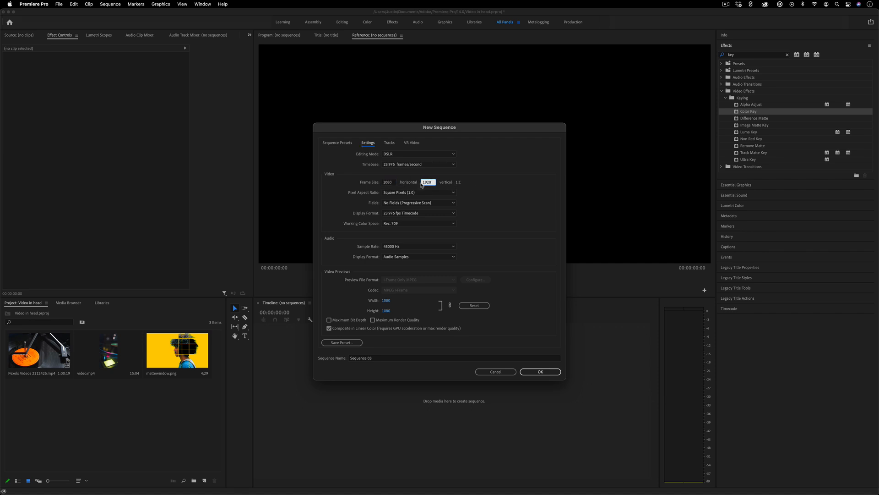
Reselect the DSLR 1080p24 preset at 23.976 fps and create the empty sequence.
click(337, 142)
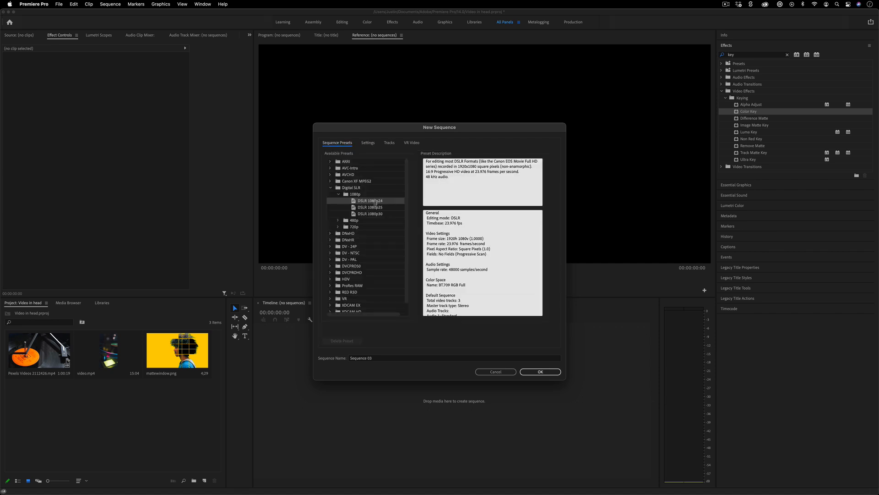
click(369, 142)
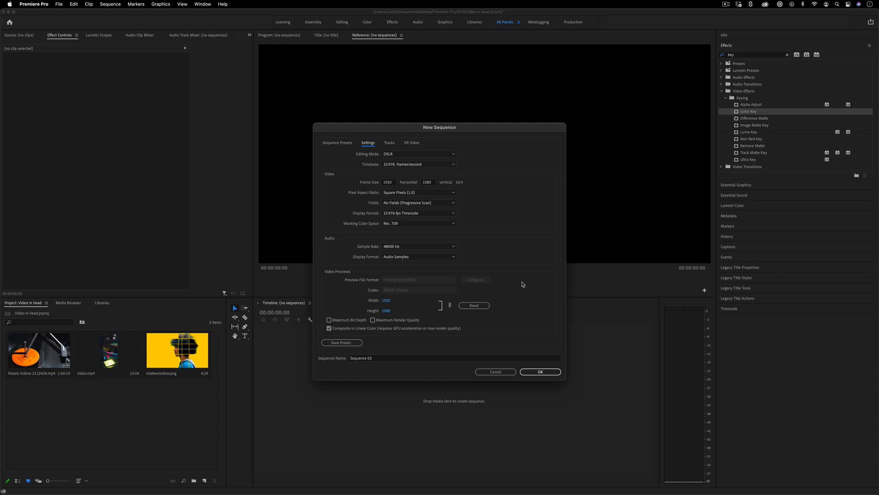
click(337, 142)
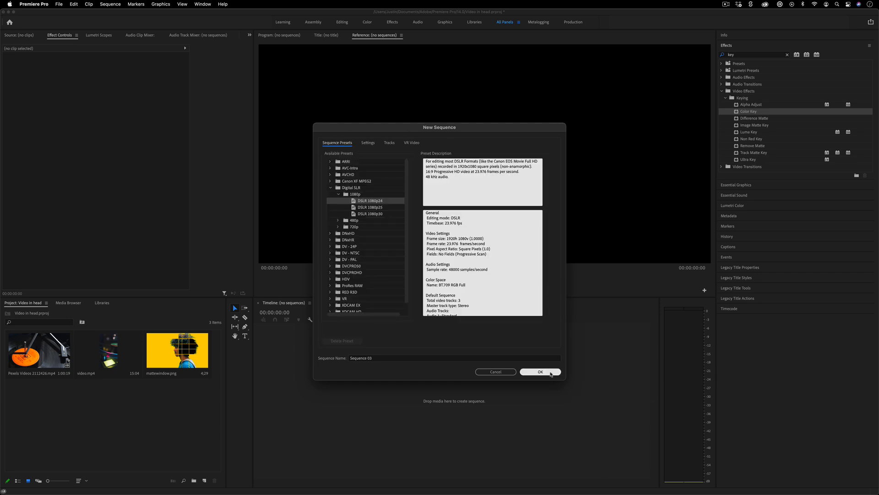
click(541, 371)
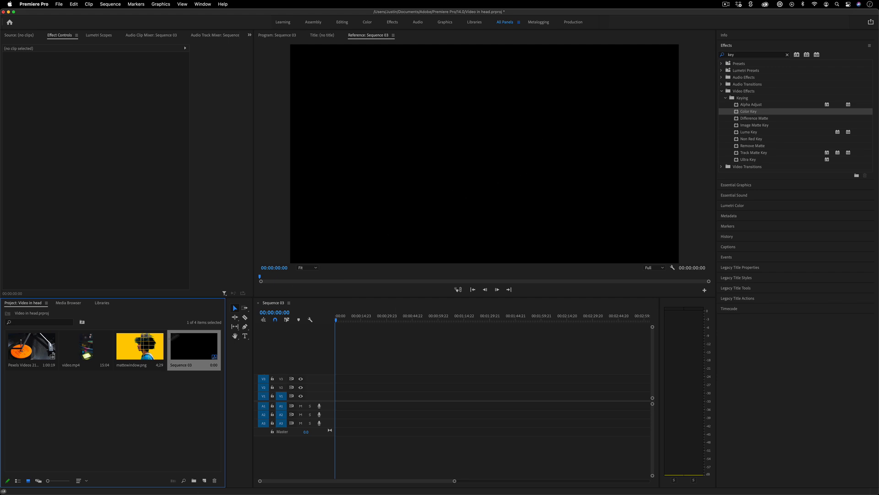
Place mattewindow.png at the timeline start and stretch the still to about a minute and a half.
drag(139, 345, 339, 396)
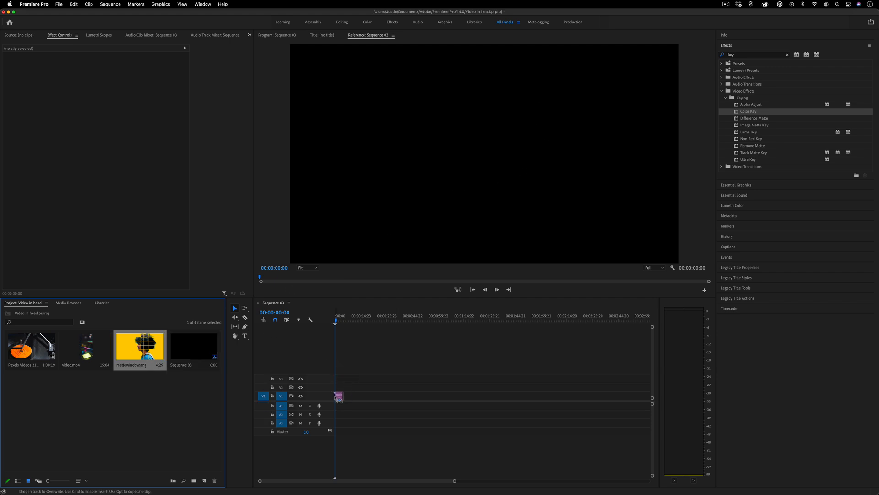
drag(341, 395, 484, 396)
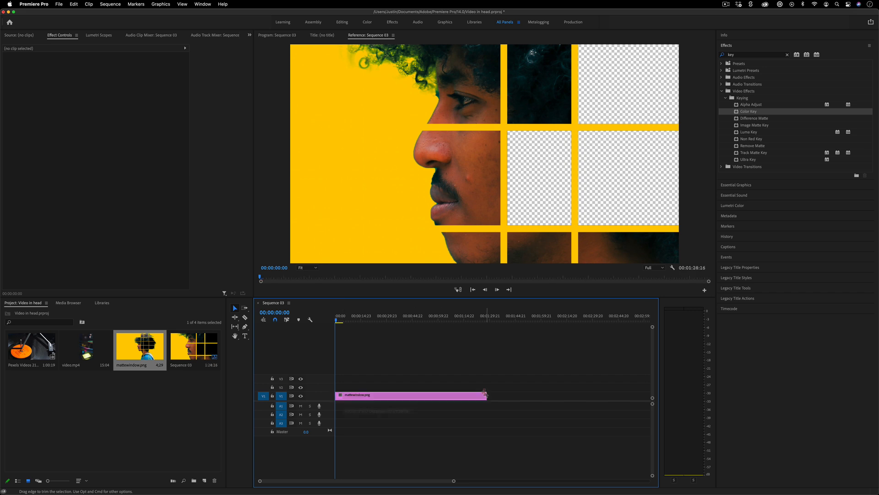
click(409, 395)
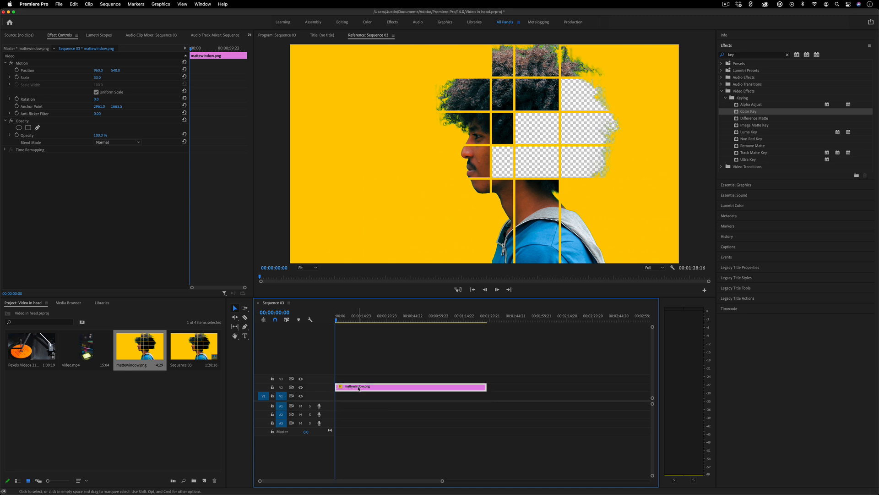
mouse_move(358, 387)
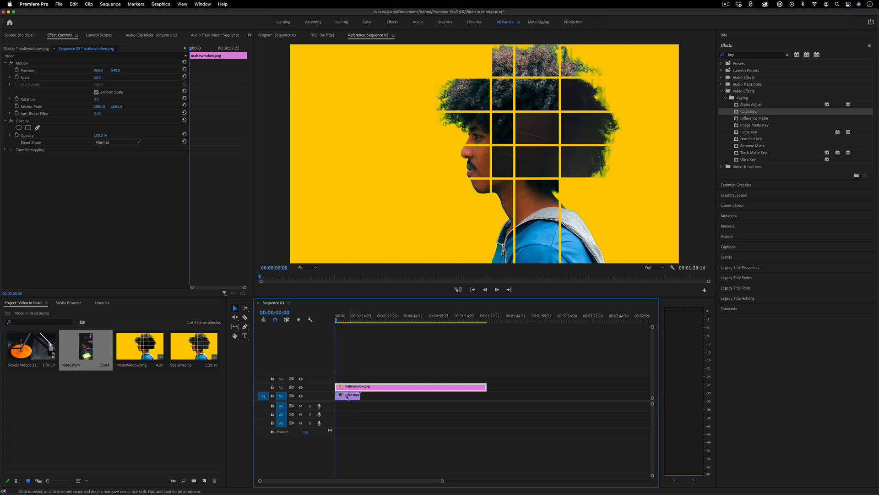
Replace video.mp4 on V1 with the Pexels turntable clip and trim the PNG to the same one-minute length.
click(348, 396)
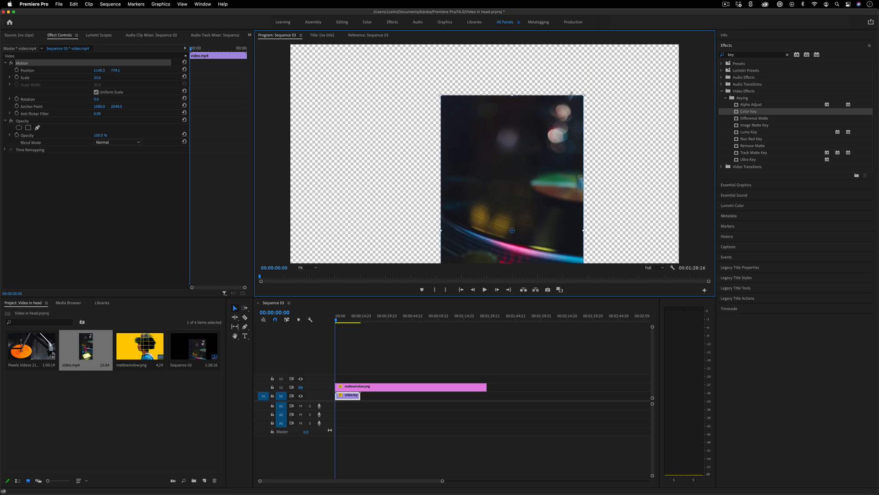
click(299, 386)
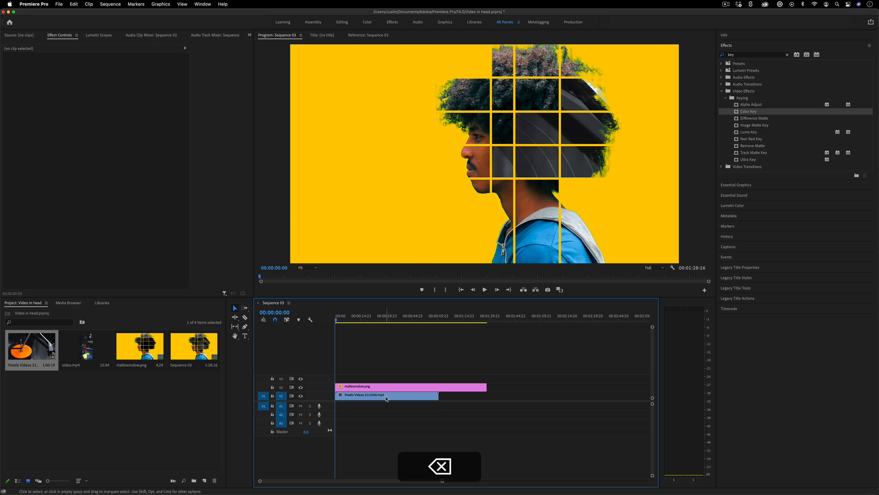
click(387, 394)
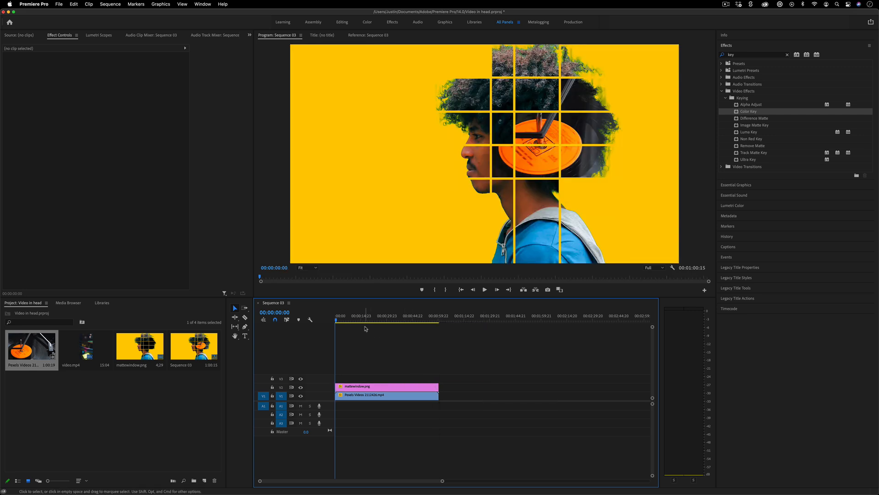
click(485, 288)
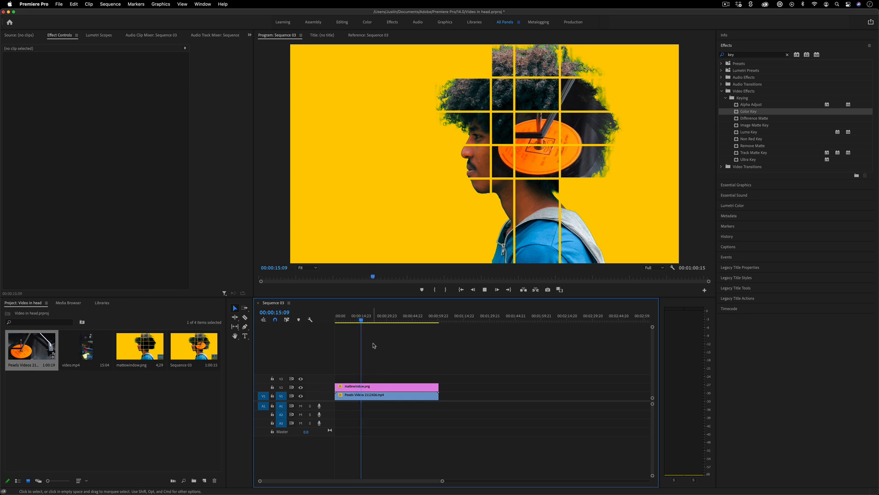
click(362, 321)
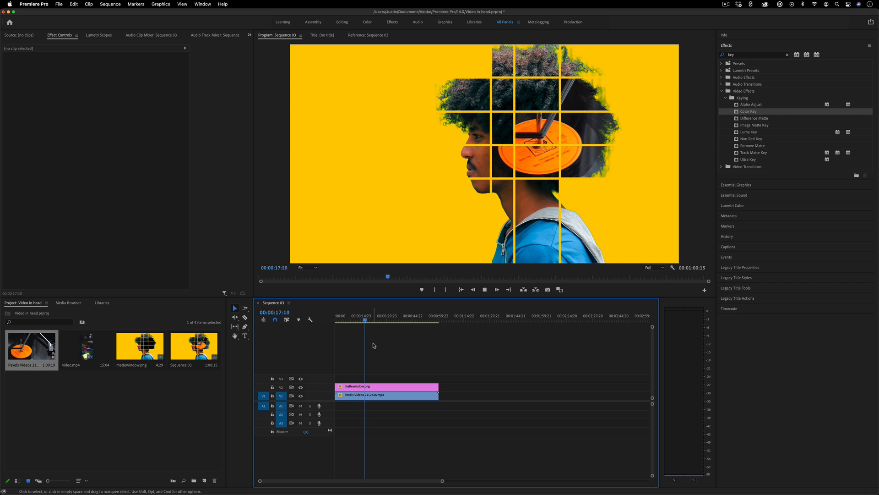